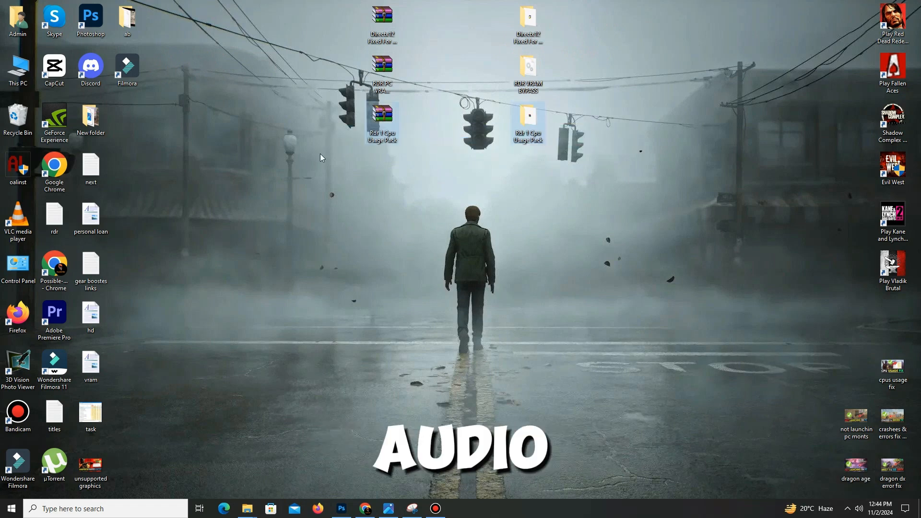
Step: Extract the Rdr 1 Cpu Usage Pack archive onto the desktop via Extract Here
{"action": "left_click", "coordinate": [381, 124]}
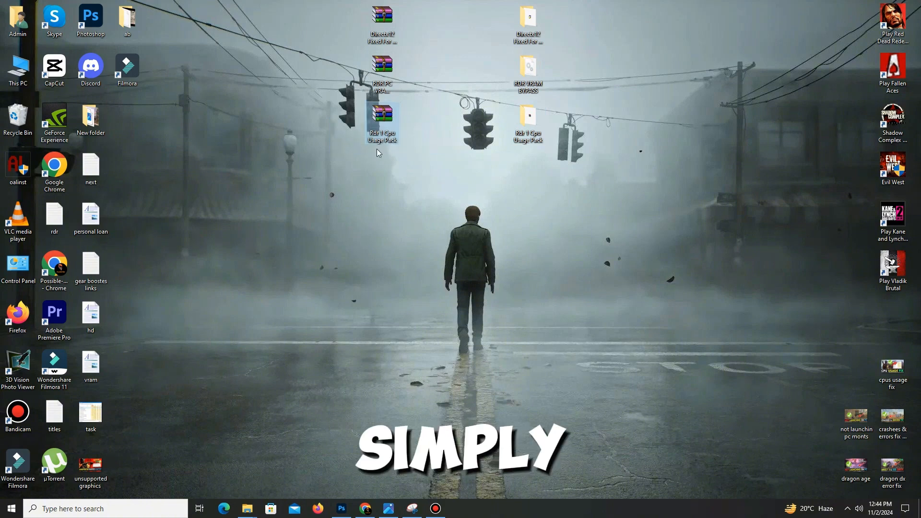
{"action": "right_click", "coordinate": [381, 121]}
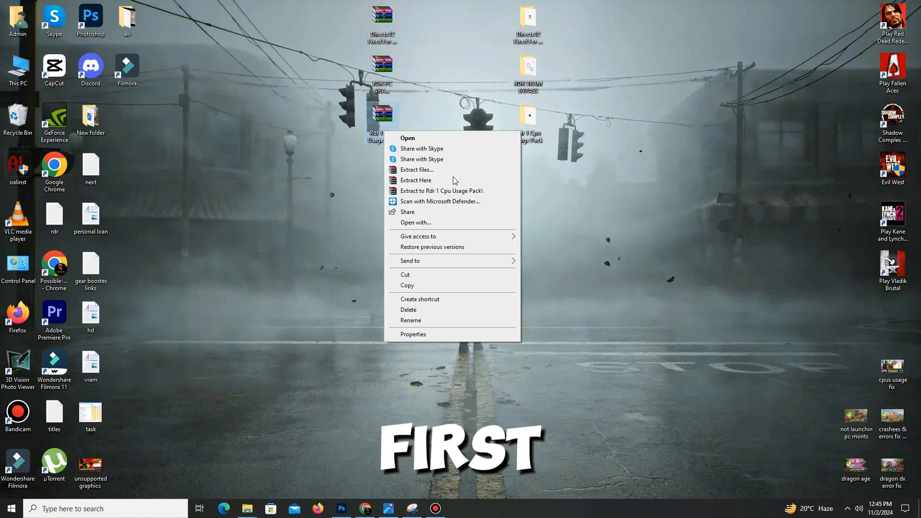
{"action": "left_click", "coordinate": [441, 190]}
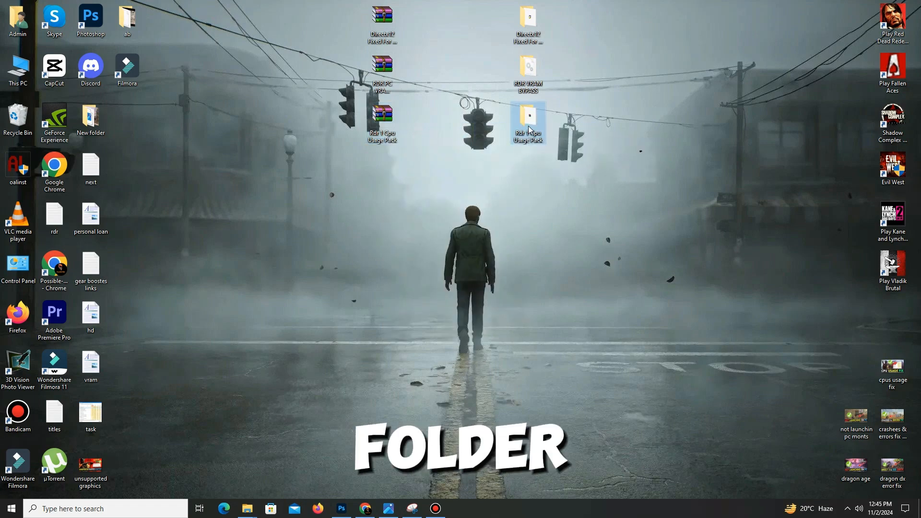
Step: Open the extracted Rdr 1 Cpu Usage Pack folder and then its DX folder
{"action": "double_click", "coordinate": [381, 118]}
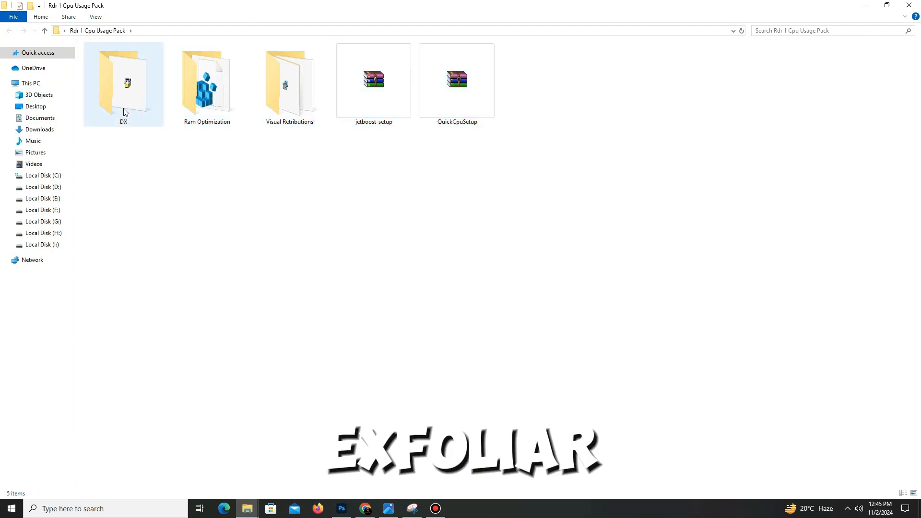
{"action": "double_click", "coordinate": [123, 82]}
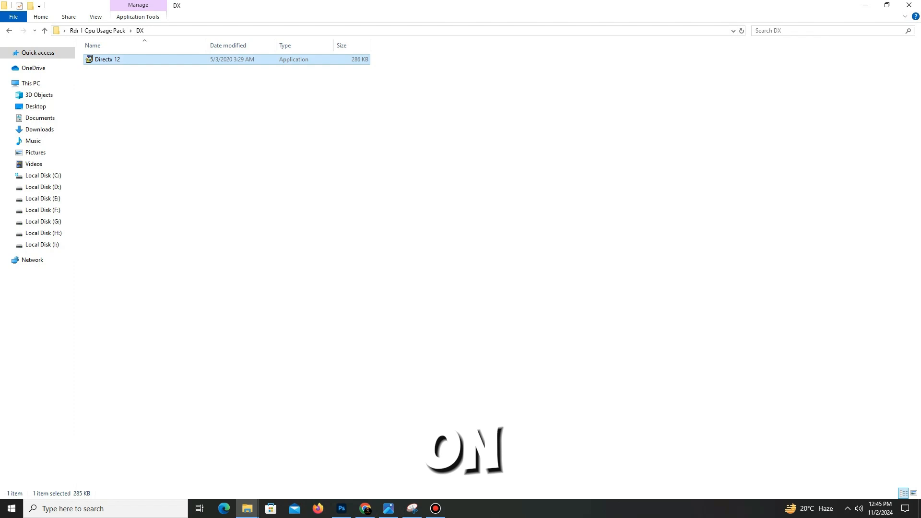
Step: Run the Directx 12 setup, accepting the license and declining the Bing Bar, through to Finish
{"action": "double_click", "coordinate": [107, 59]}
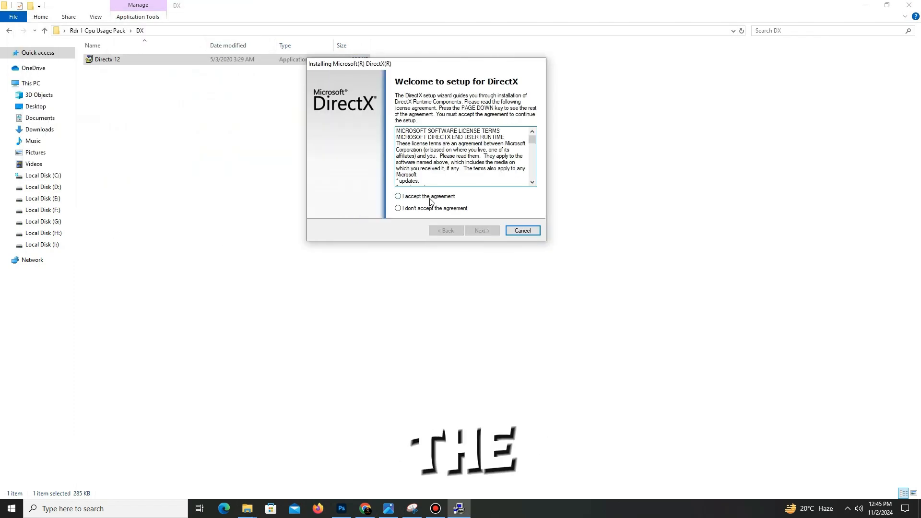
{"action": "left_click", "coordinate": [480, 230]}
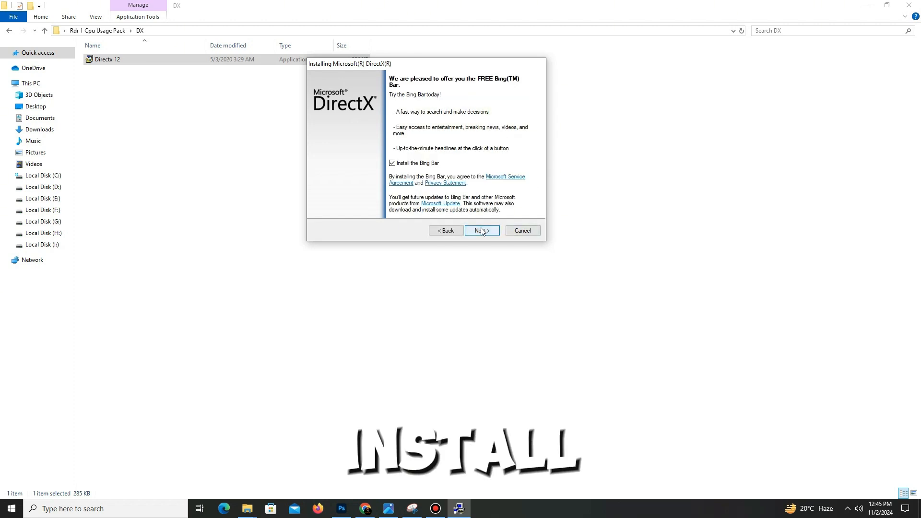
{"action": "left_click", "coordinate": [391, 163]}
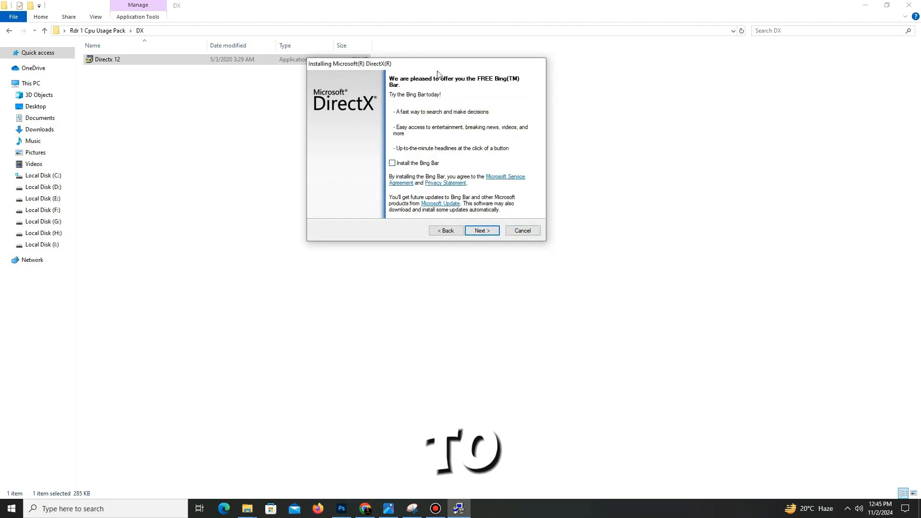
{"action": "left_click", "coordinate": [480, 230]}
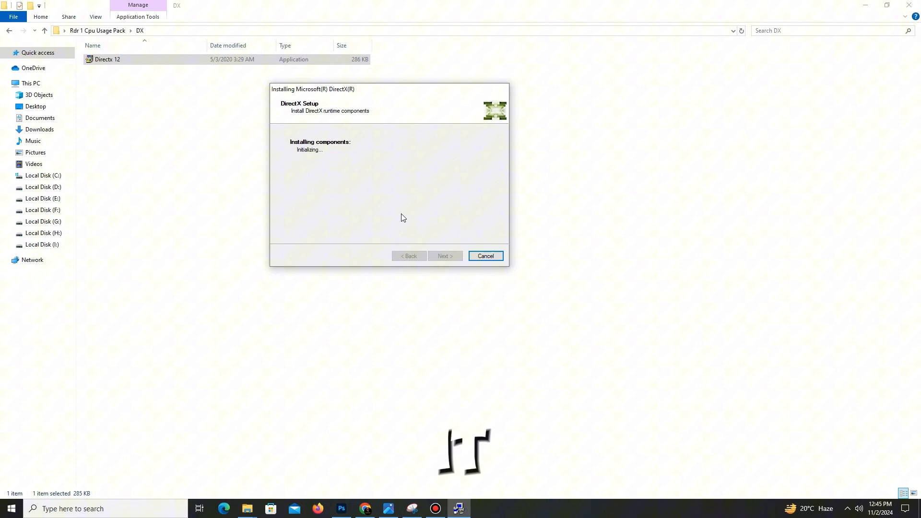
{"action": "mouse_move", "coordinate": [427, 259]}
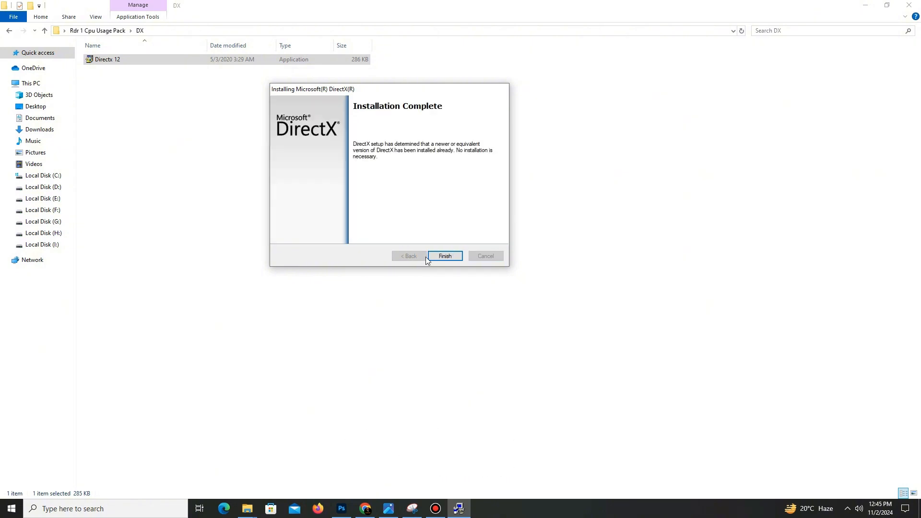
{"action": "left_click", "coordinate": [444, 255]}
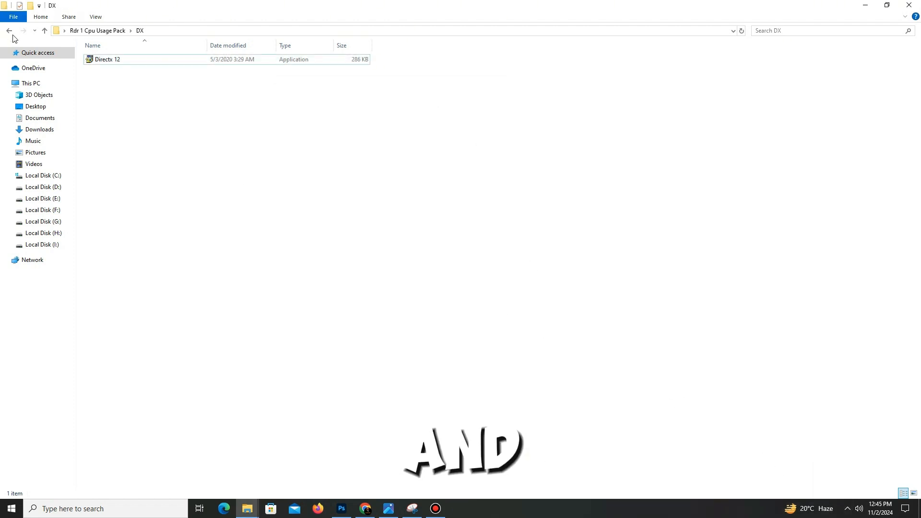
Step: Add the RAM Management + Overall System Speed .reg entries from Ram Optimization to the registry
{"action": "left_click", "coordinate": [8, 31]}
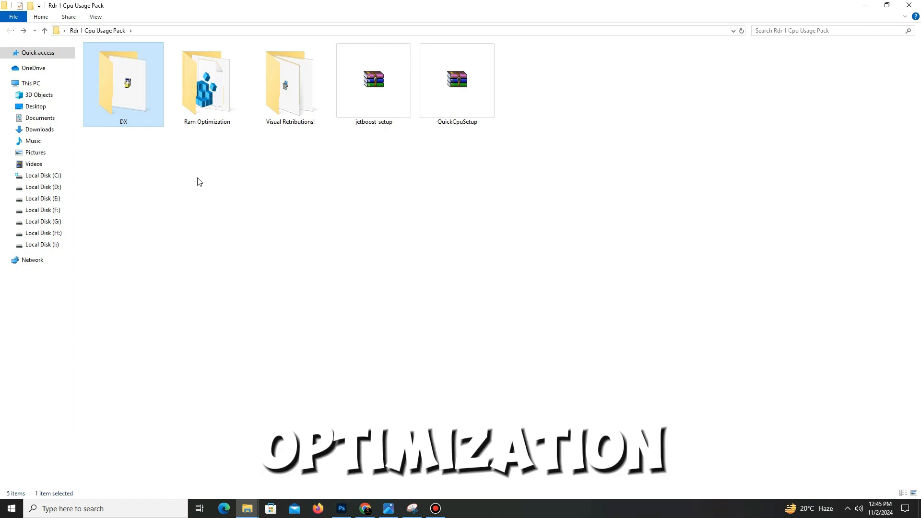
{"action": "double_click", "coordinate": [206, 83]}
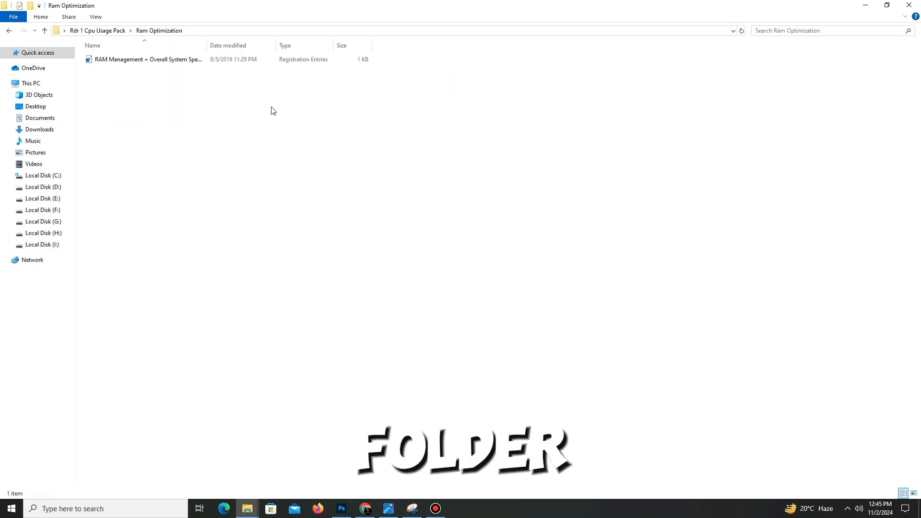
{"action": "left_click", "coordinate": [146, 58]}
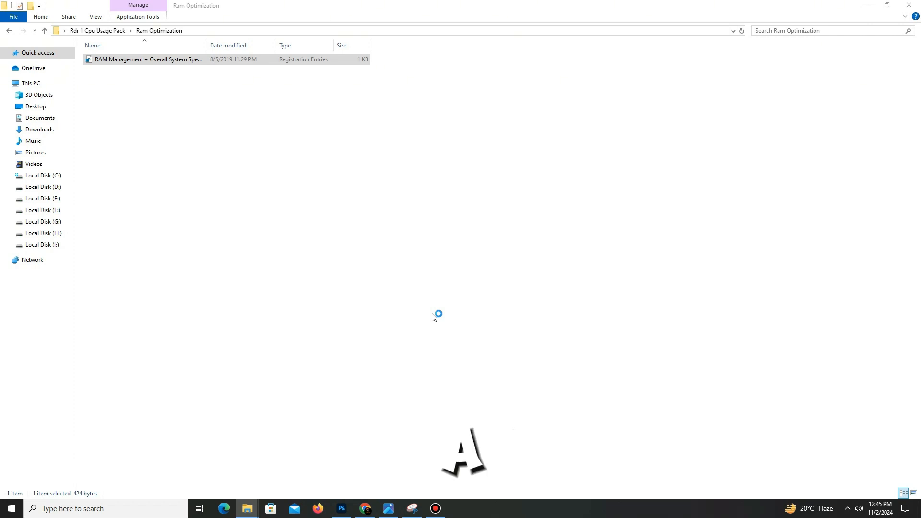
{"action": "double_click", "coordinate": [147, 60]}
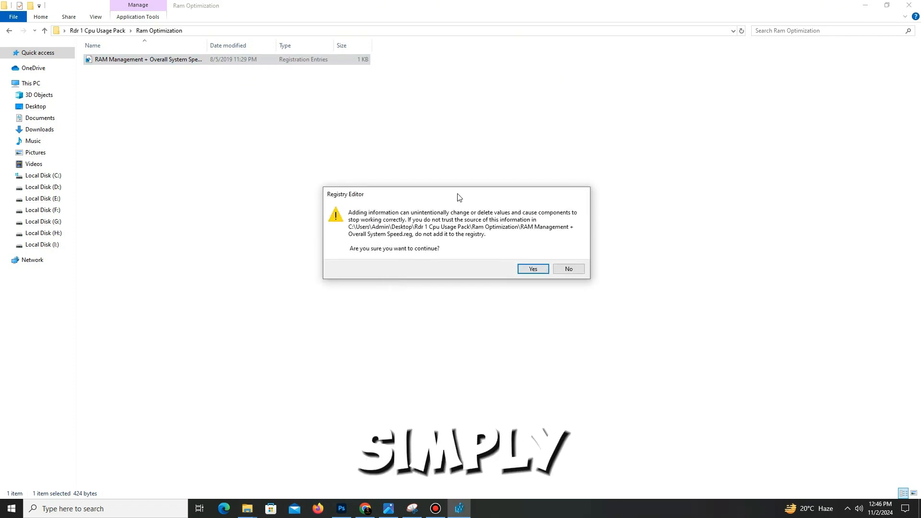
{"action": "left_click", "coordinate": [531, 268]}
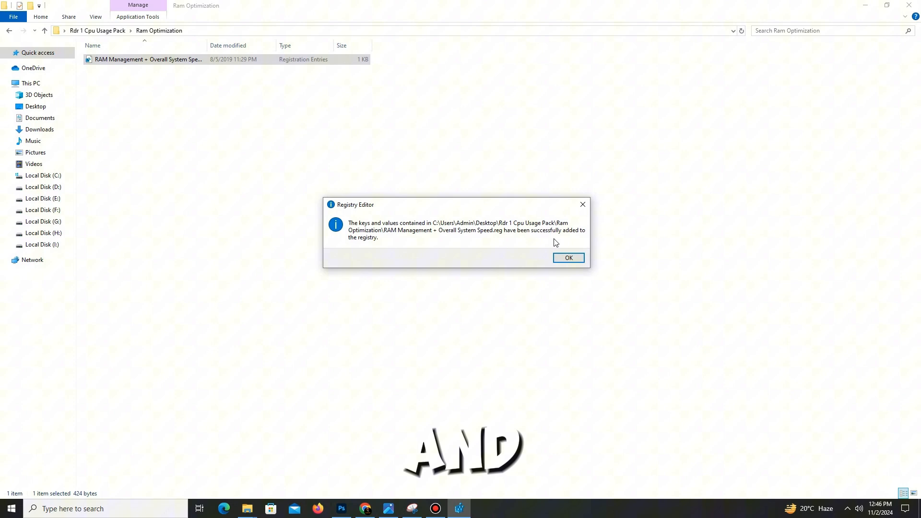
{"action": "left_click", "coordinate": [566, 257]}
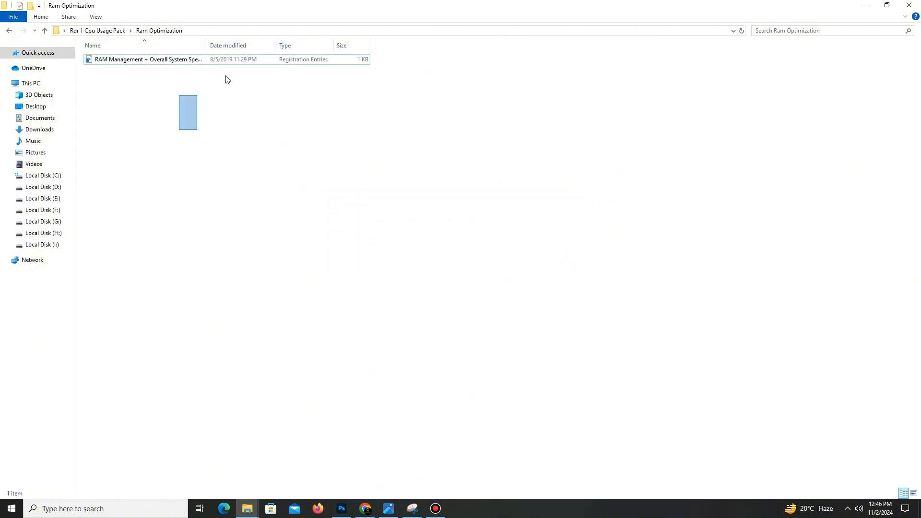
{"action": "left_click", "coordinate": [147, 59]}
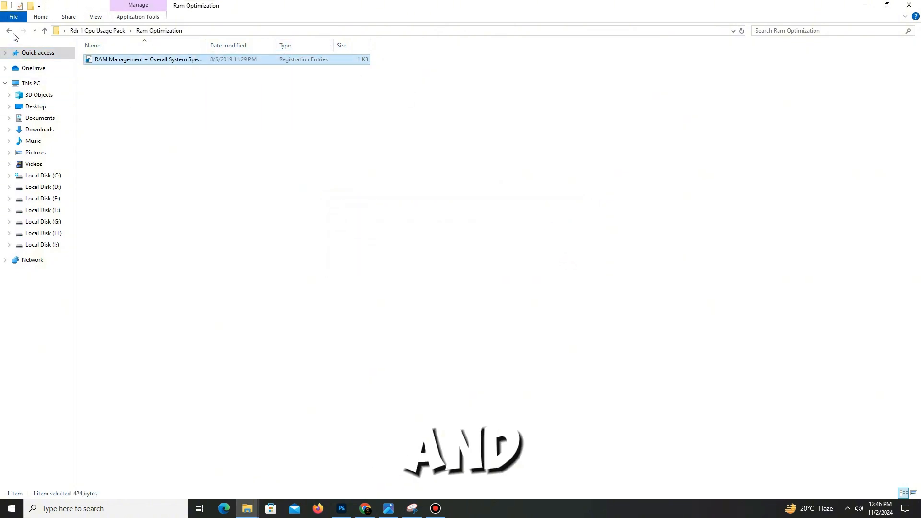
Step: Run the install_all batch file from the Visual Retributions! folder
{"action": "left_click", "coordinate": [9, 30]}
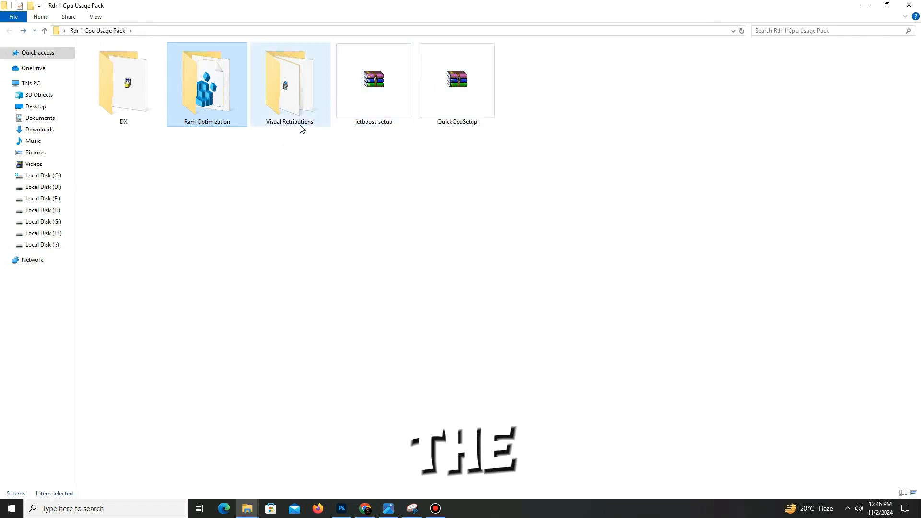
{"action": "mouse_move", "coordinate": [282, 131]}
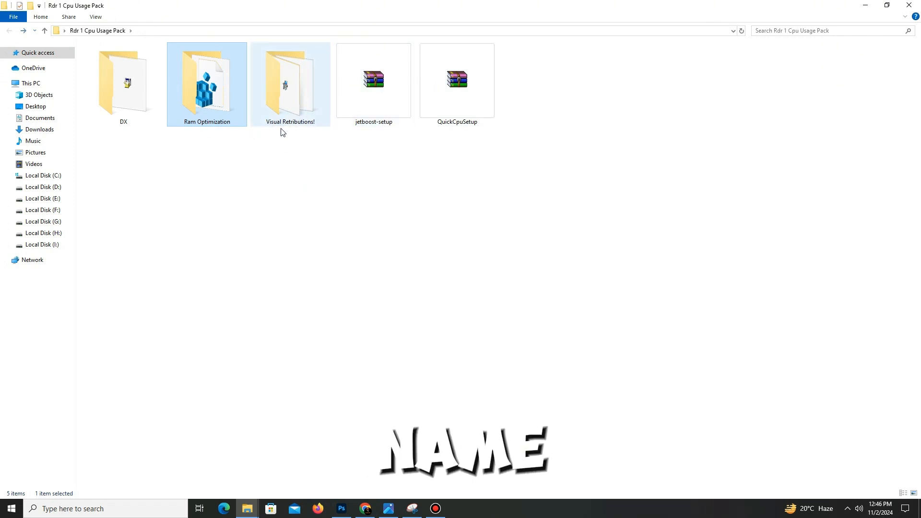
{"action": "left_click", "coordinate": [282, 141]}
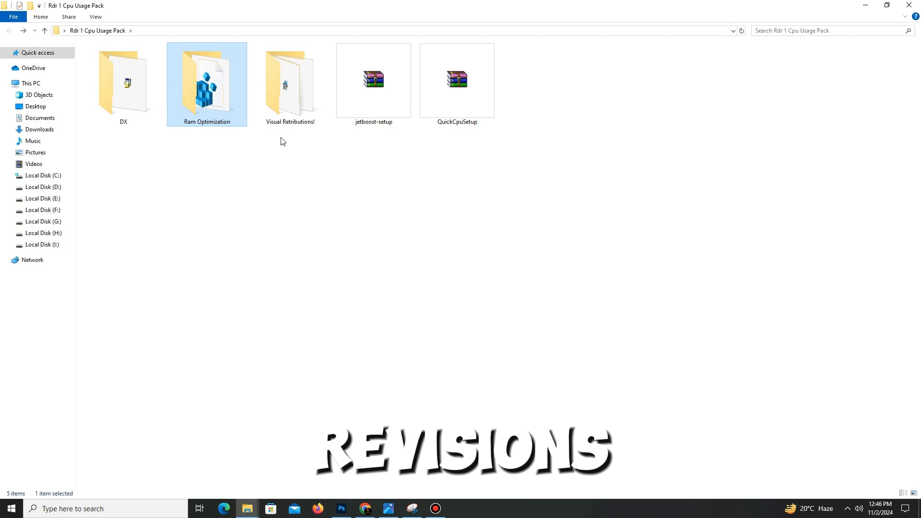
{"action": "double_click", "coordinate": [289, 84]}
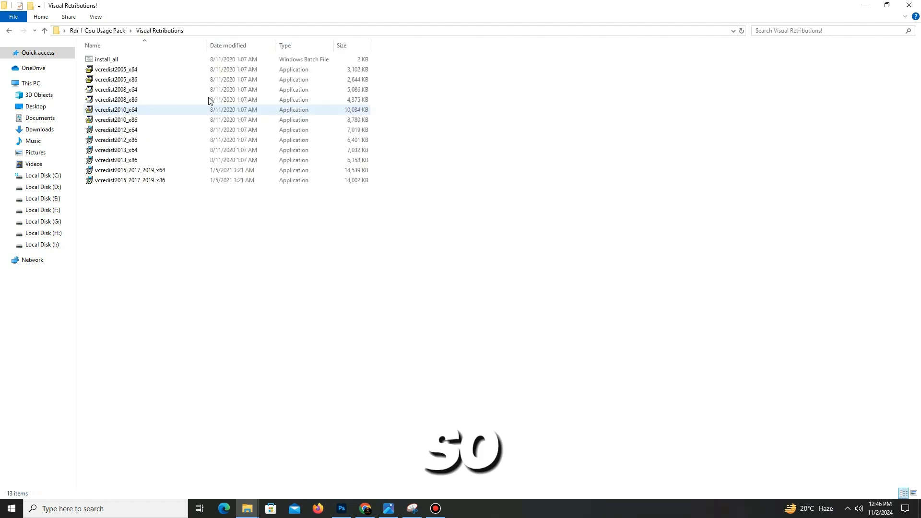
{"action": "left_click", "coordinate": [116, 80]}
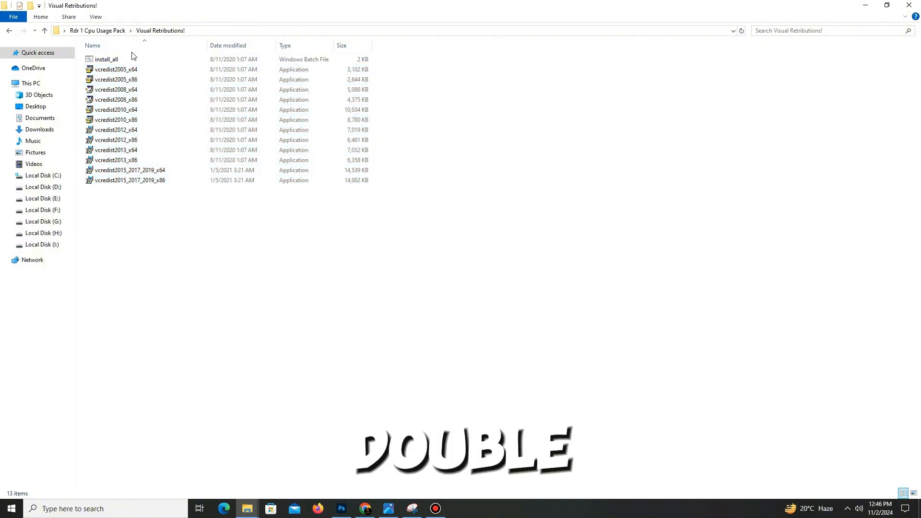
{"action": "double_click", "coordinate": [106, 59]}
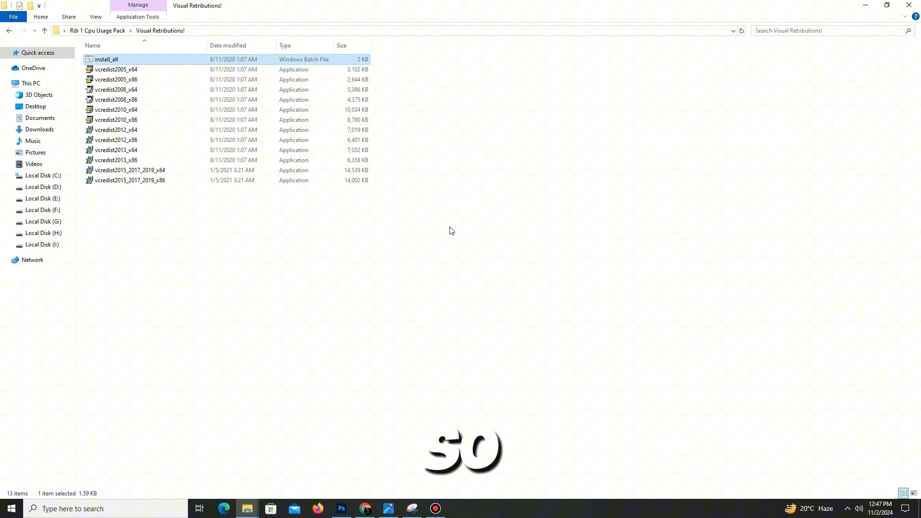
{"action": "mouse_move", "coordinate": [292, 180]}
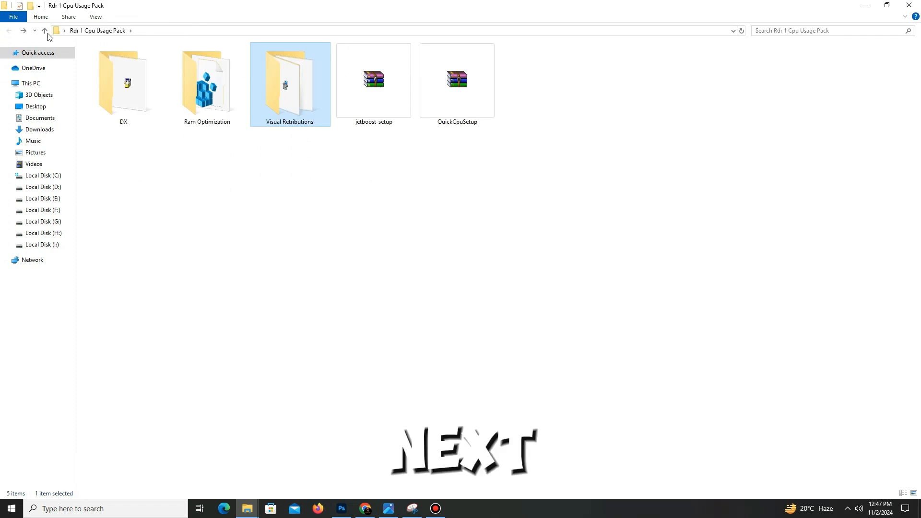
Step: Extract the QuickCpuSetup archive into the pack folder and select the x64 folder
{"action": "left_click", "coordinate": [457, 82]}
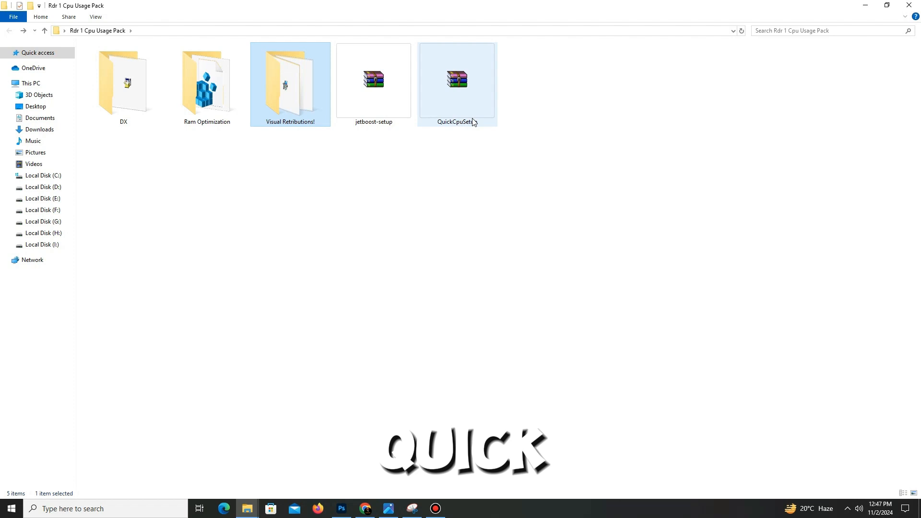
{"action": "left_click", "coordinate": [457, 83]}
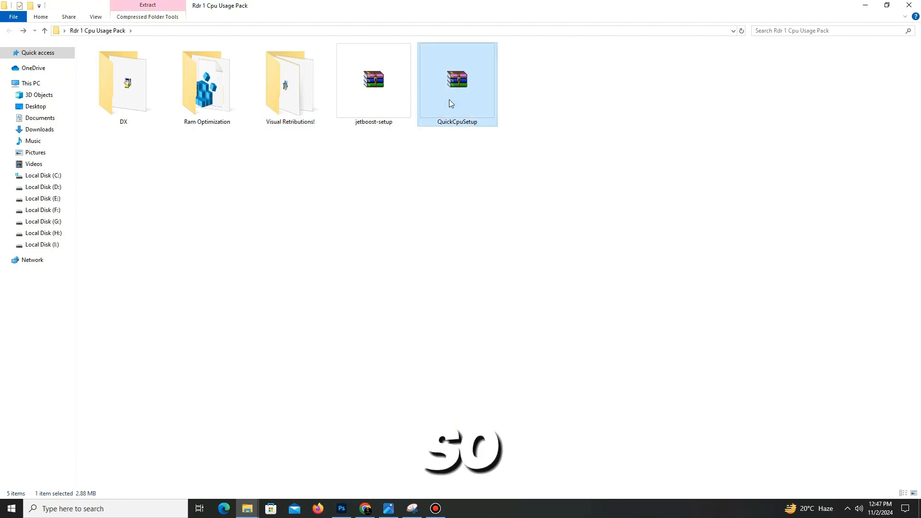
{"action": "right_click", "coordinate": [456, 79]}
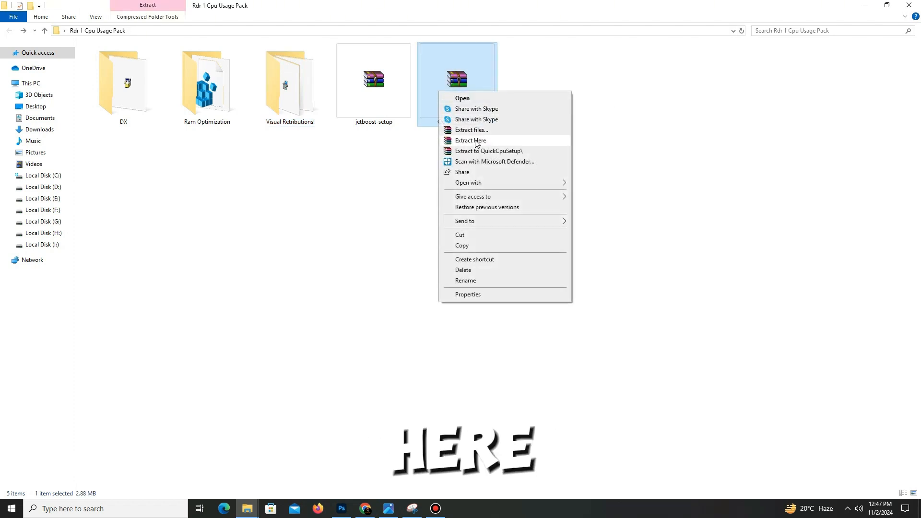
{"action": "left_click", "coordinate": [470, 140]}
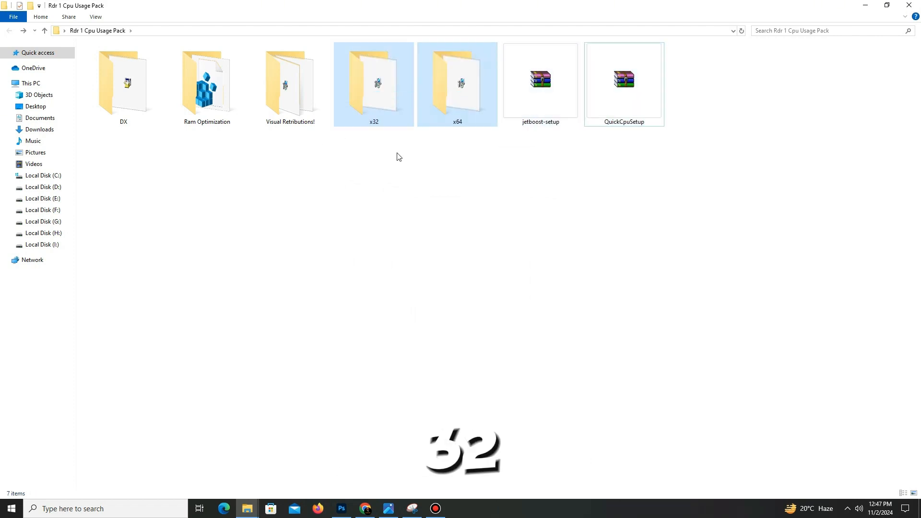
{"action": "left_click", "coordinate": [457, 85]}
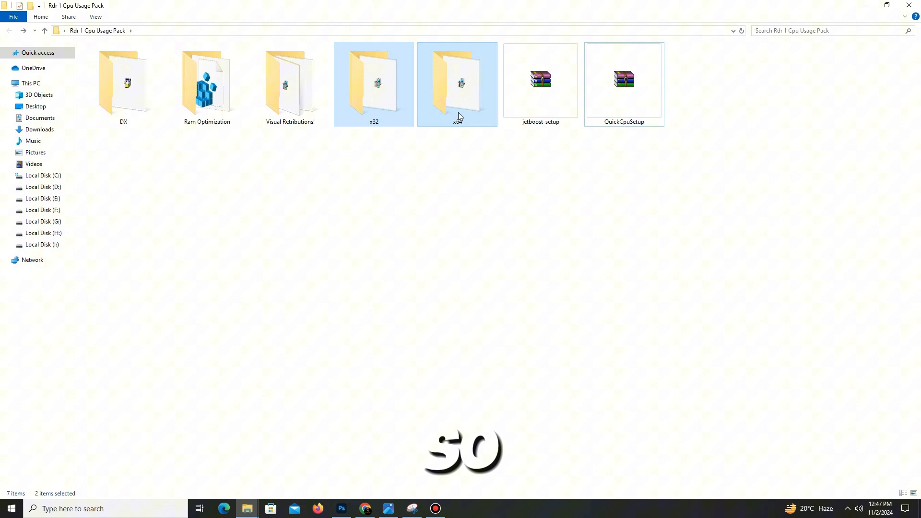
{"action": "left_click", "coordinate": [457, 84]}
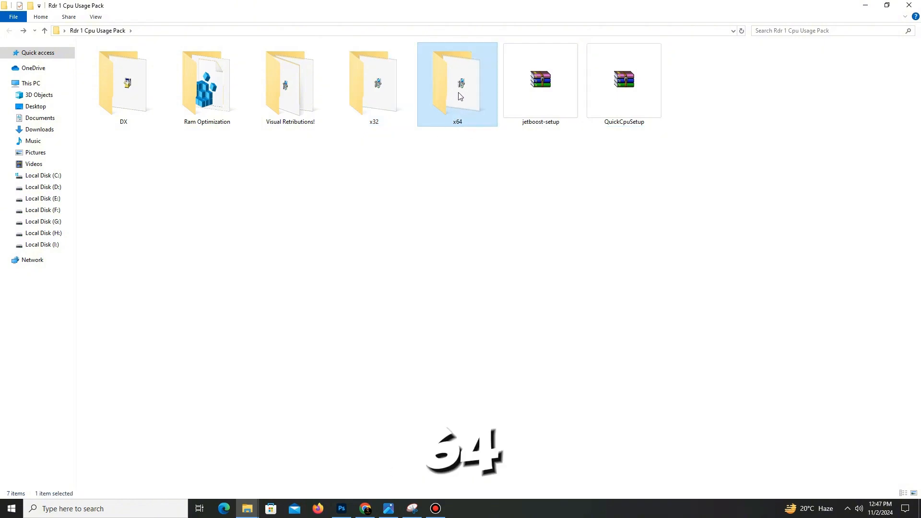
Step: Install Quick CPU x64 to the default Program Files location and finish with QuickCPU launching
{"action": "double_click", "coordinate": [457, 83]}
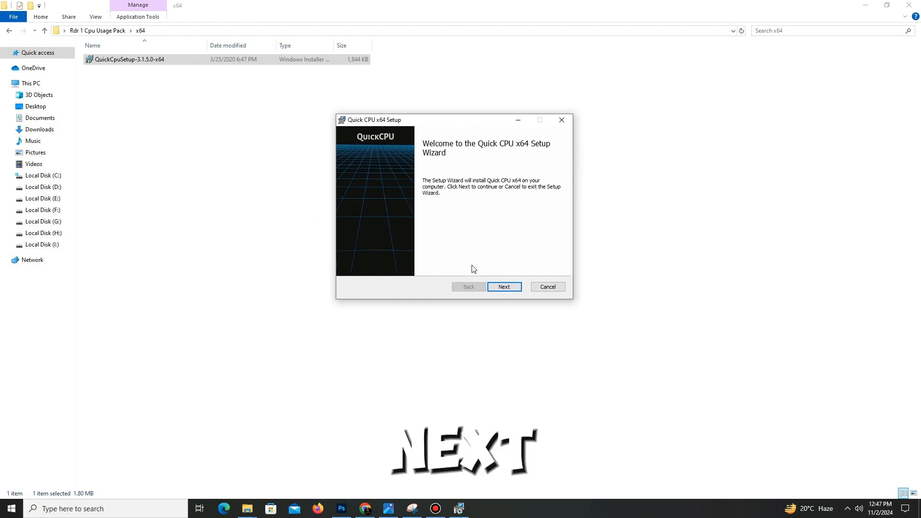
{"action": "left_click", "coordinate": [503, 286]}
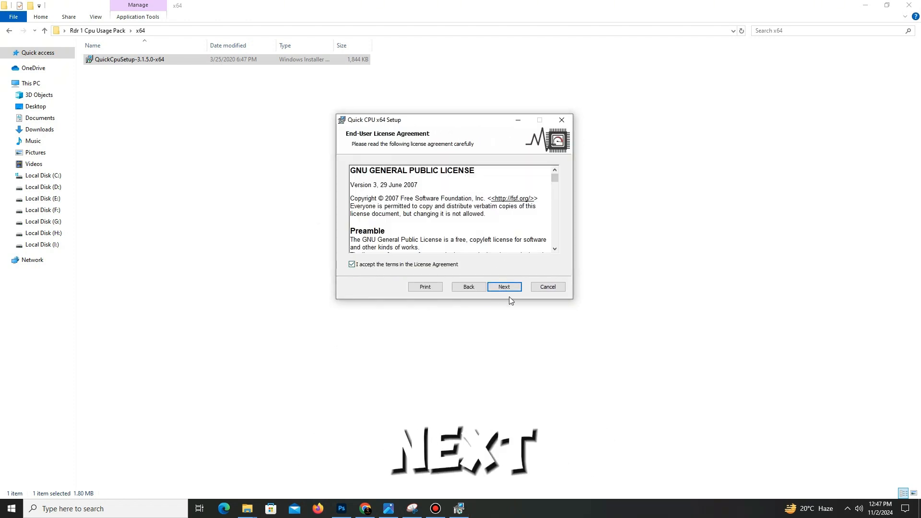
{"action": "left_click", "coordinate": [503, 287]}
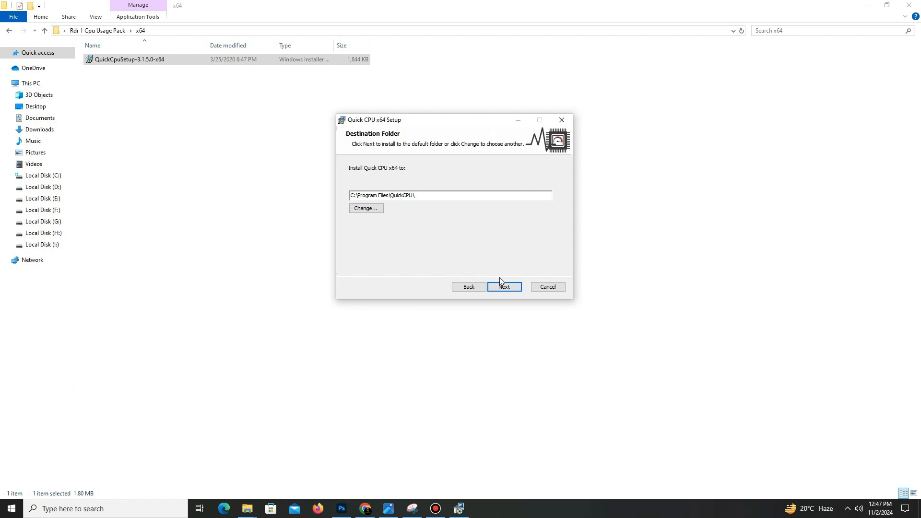
{"action": "left_click", "coordinate": [504, 286]}
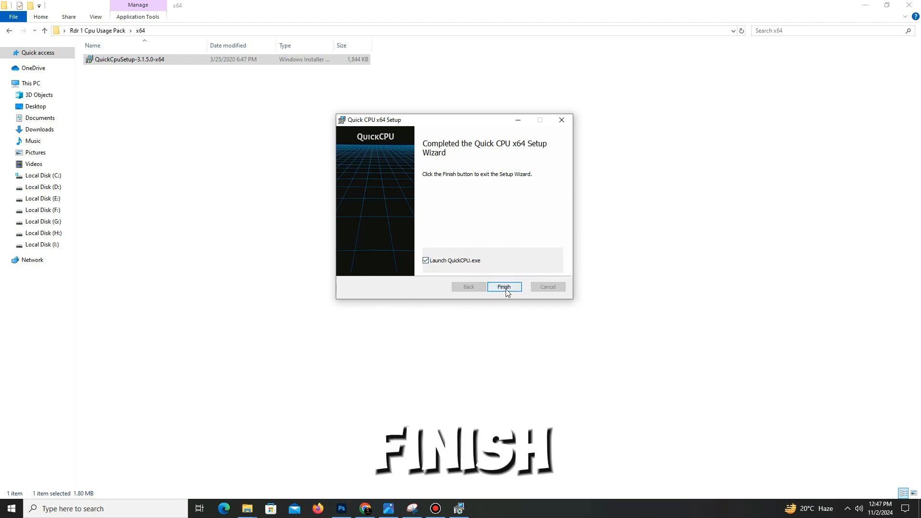
{"action": "left_click", "coordinate": [503, 287]}
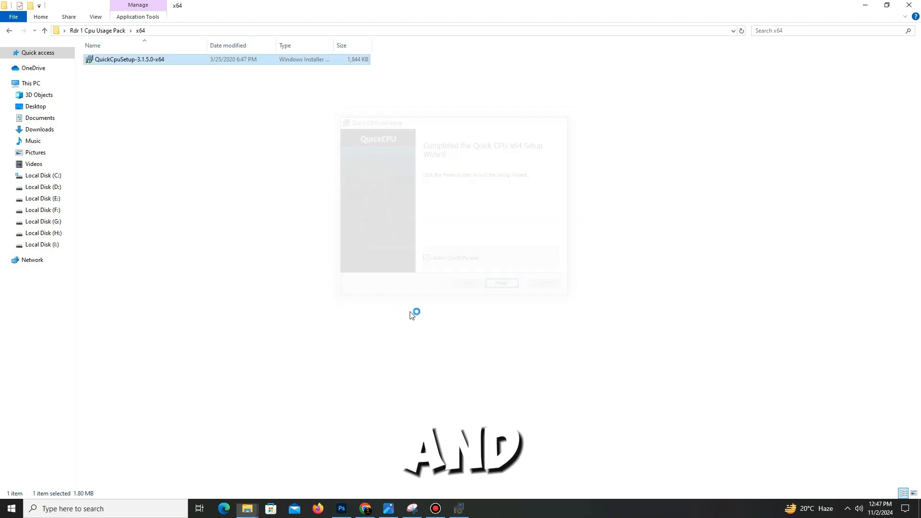
Step: Make High performance the active system power plan in Quick CPU
{"action": "left_click", "coordinate": [500, 283]}
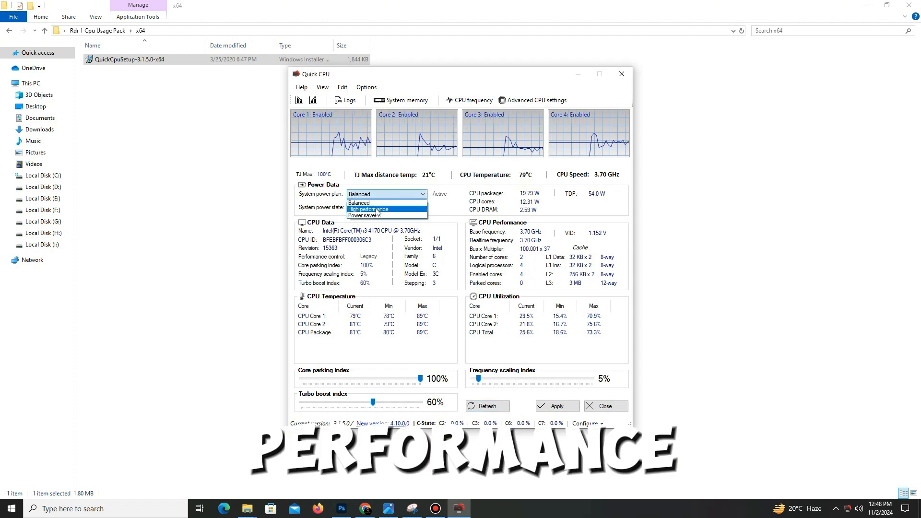
{"action": "left_click", "coordinate": [368, 208]}
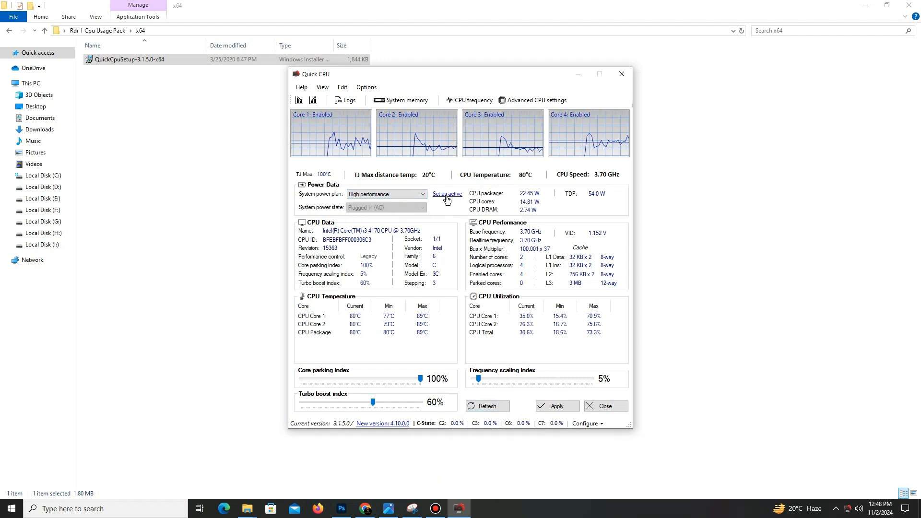
{"action": "left_click", "coordinate": [447, 194]}
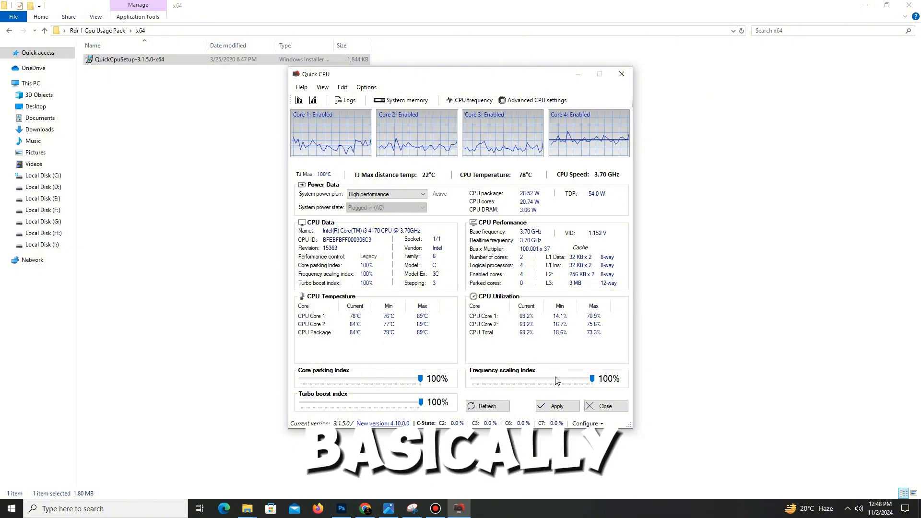
Step: Raise frequency scaling and turbo boost to 100%, apply the settings and close Quick CPU
{"action": "left_click", "coordinate": [556, 405]}
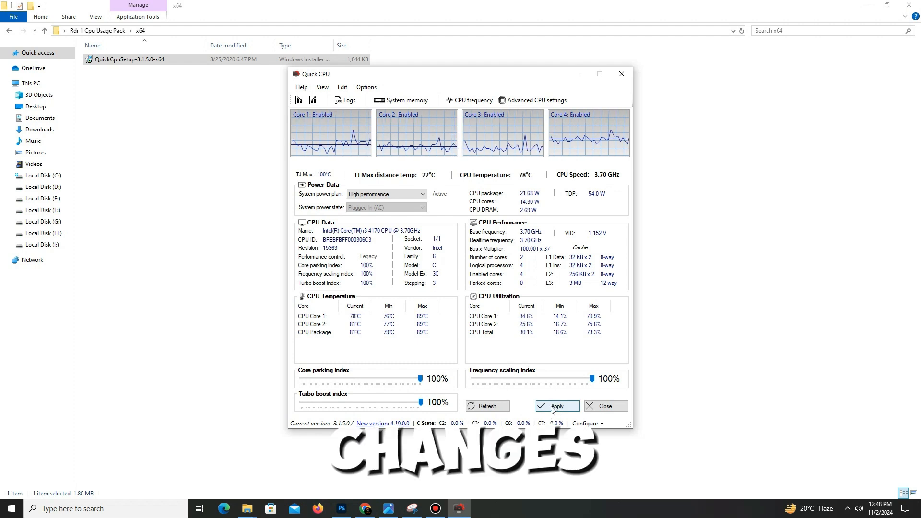
{"action": "left_click", "coordinate": [555, 406]}
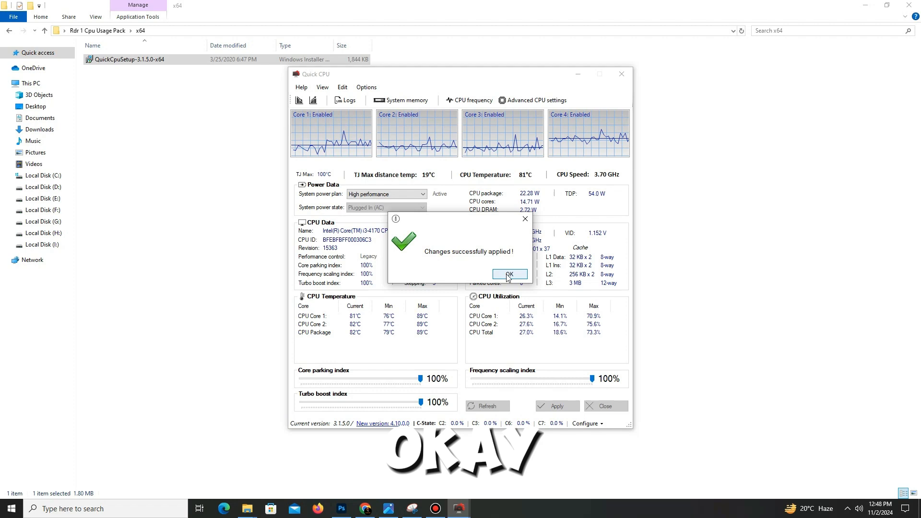
{"action": "left_click", "coordinate": [509, 274]}
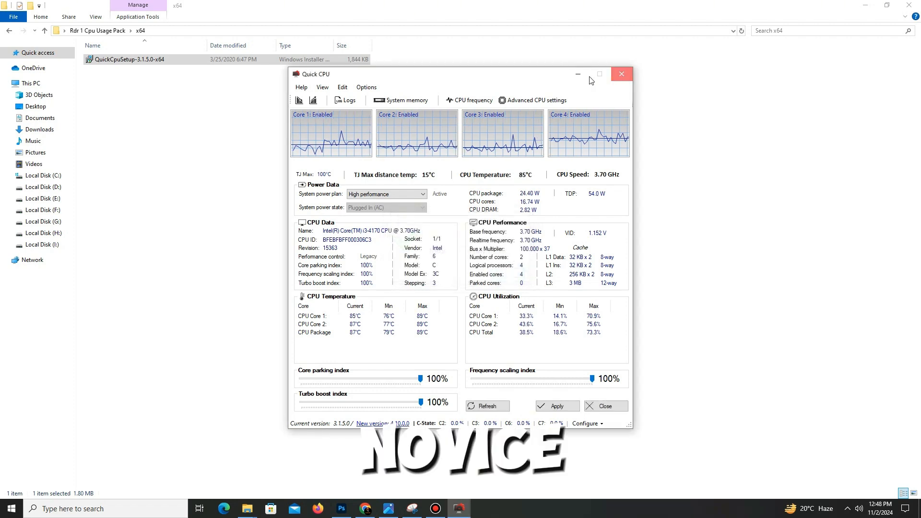
{"action": "left_click", "coordinate": [621, 74]}
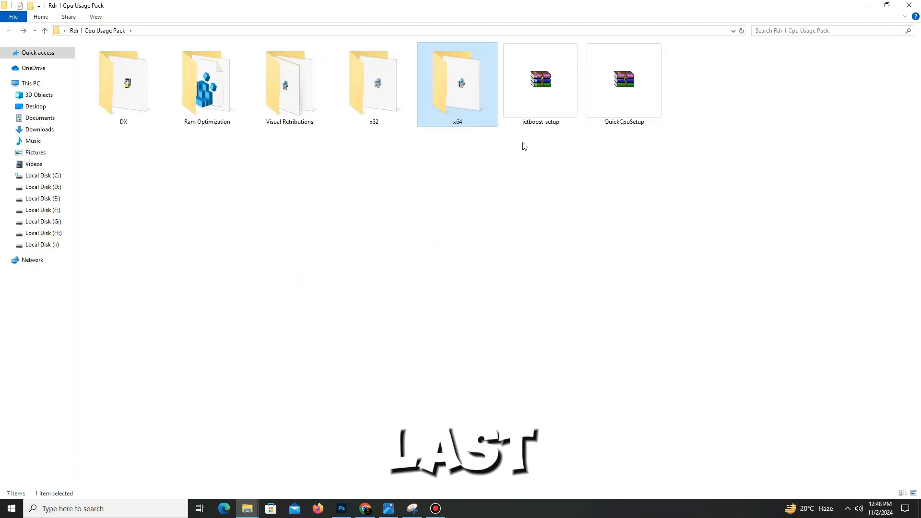
Step: Unpack the jetboost-setup archive and launch the extracted JetBoost installer
{"action": "left_click", "coordinate": [539, 80]}
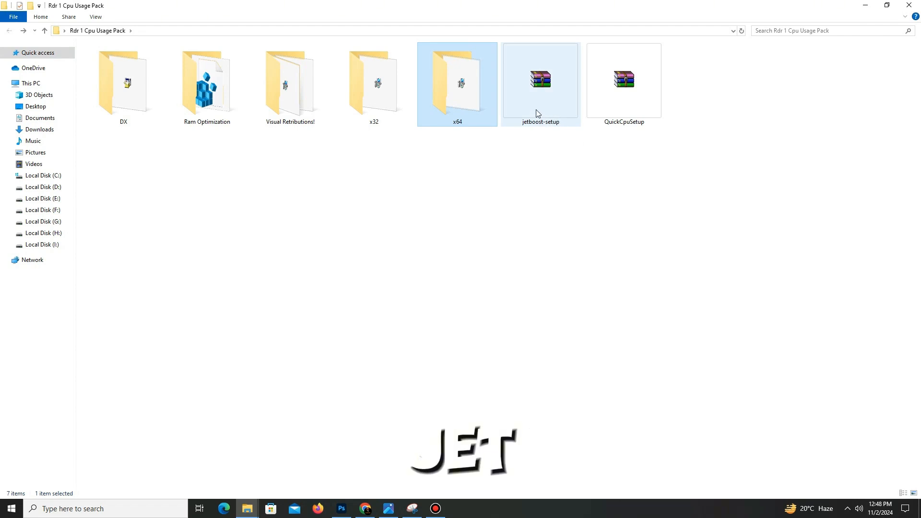
{"action": "left_click", "coordinate": [539, 82]}
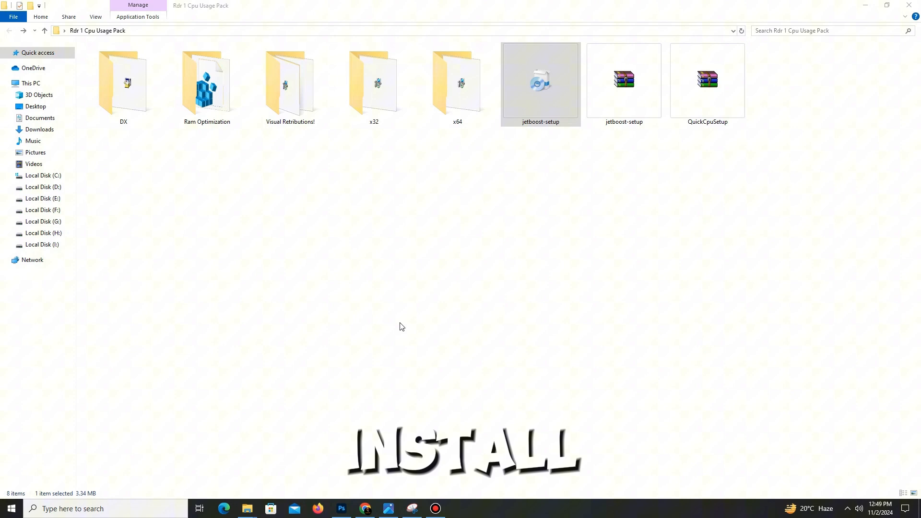
{"action": "double_click", "coordinate": [540, 83]}
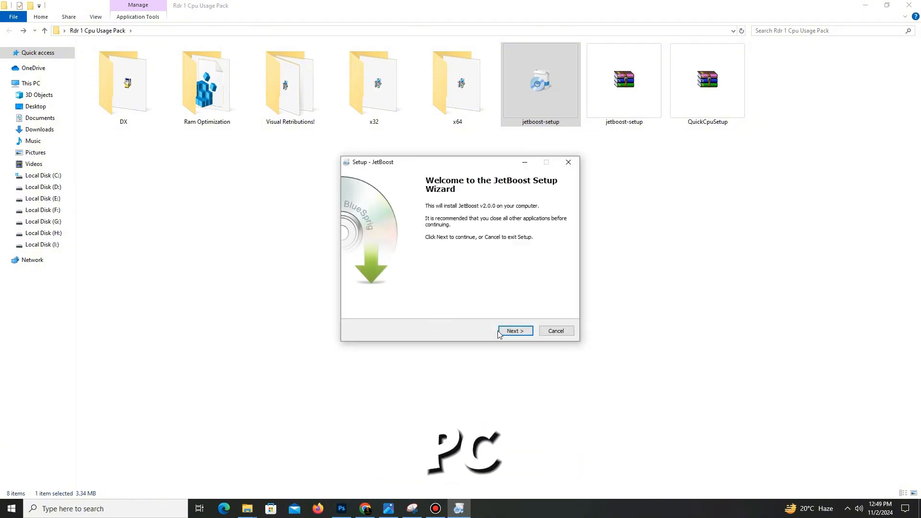
Step: Install JetBoost v2.0.0 to the default location with a desktop icon and launch it on Finish
{"action": "left_click", "coordinate": [514, 331]}
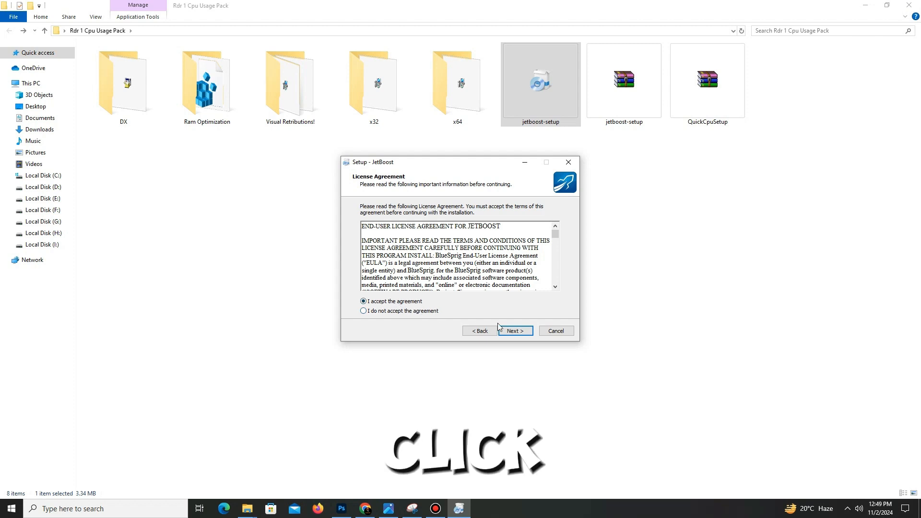
{"action": "left_click", "coordinate": [514, 331]}
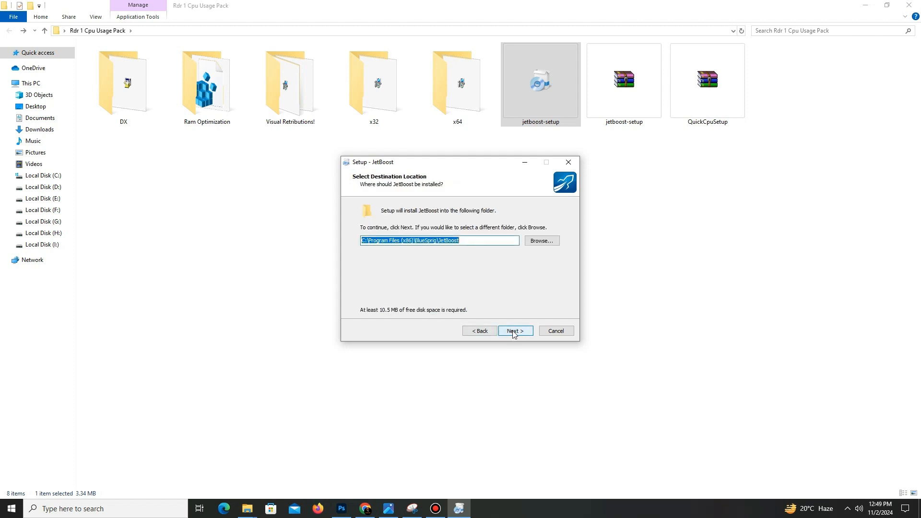
{"action": "left_click", "coordinate": [514, 330]}
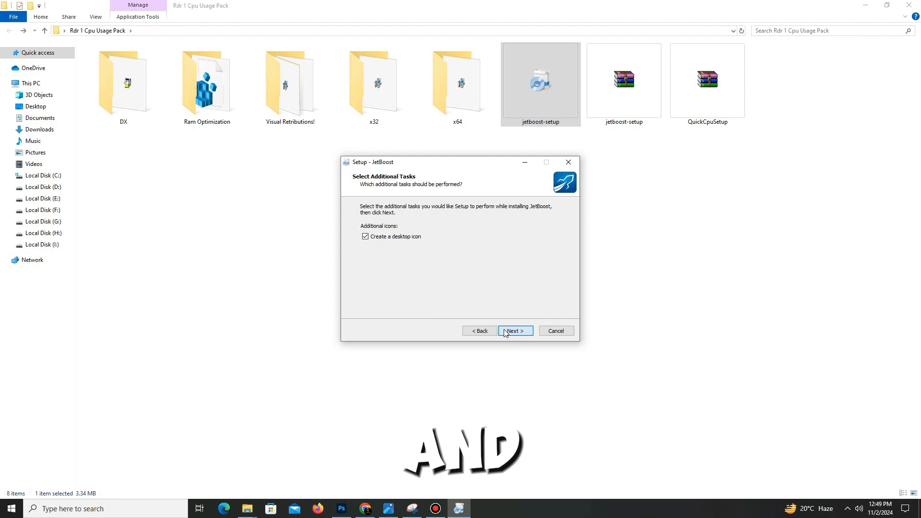
{"action": "left_click", "coordinate": [514, 331]}
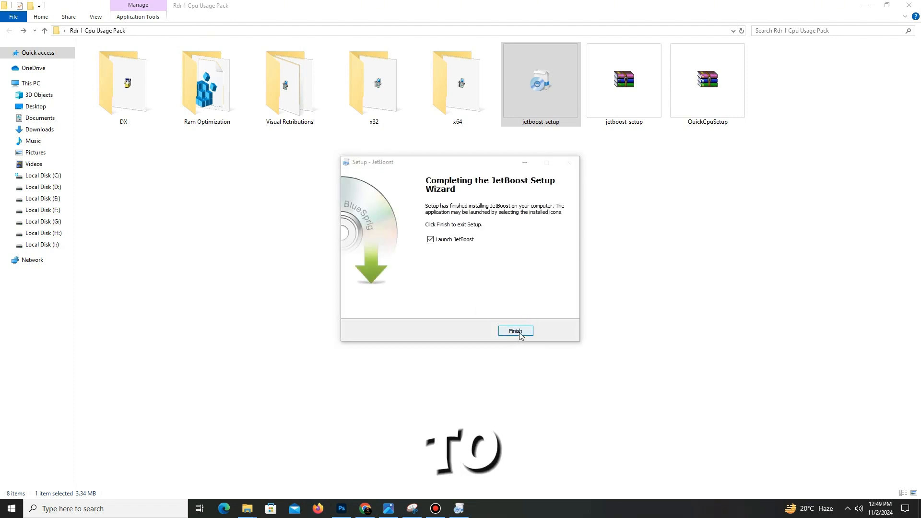
{"action": "left_click", "coordinate": [514, 331]}
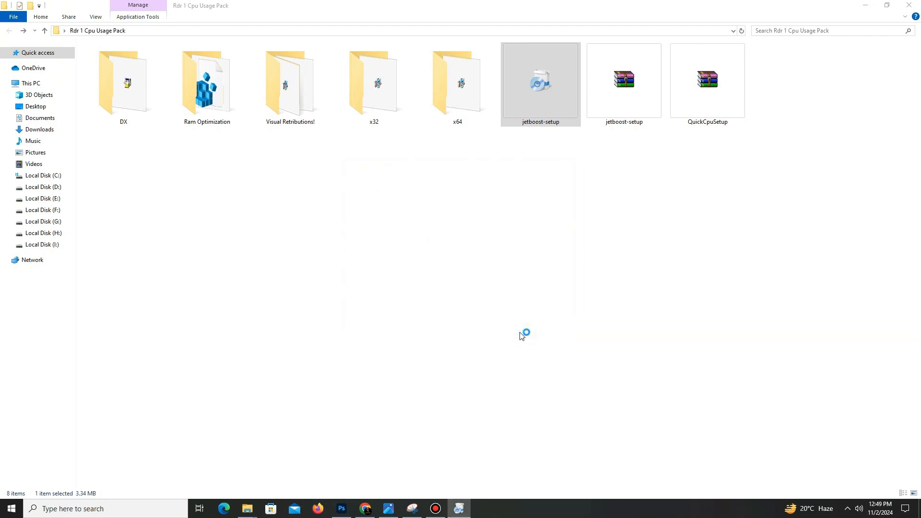
{"action": "double_click", "coordinate": [540, 82]}
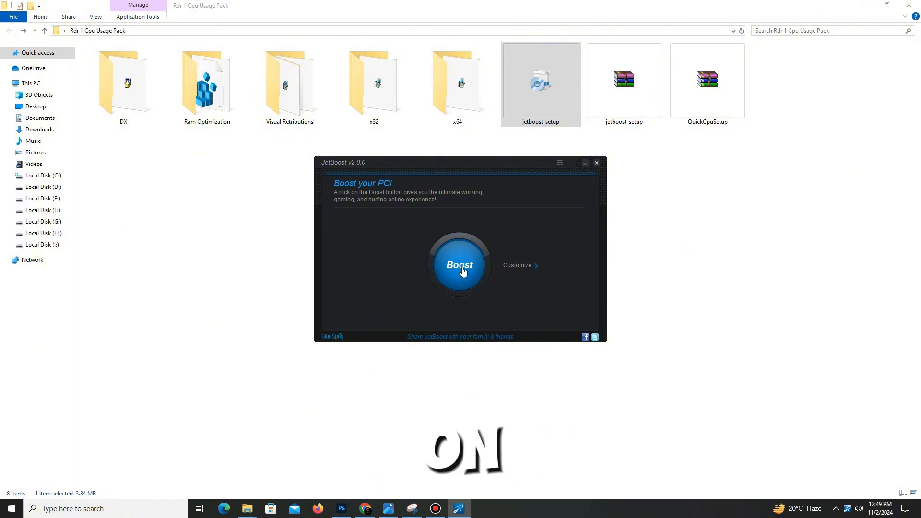
Step: Boost the PC in JetBoost, stopping 18 background services for a reported 50% increase
{"action": "left_click", "coordinate": [458, 265]}
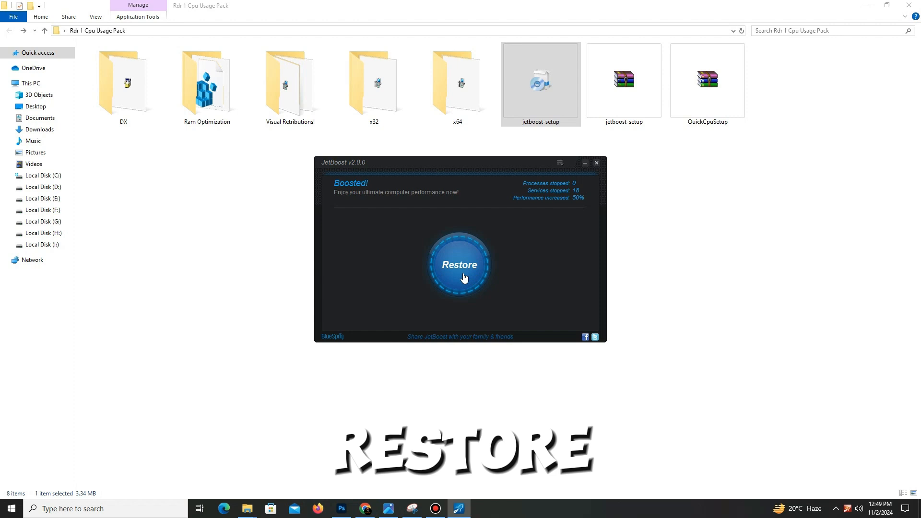
{"action": "left_click", "coordinate": [459, 264]}
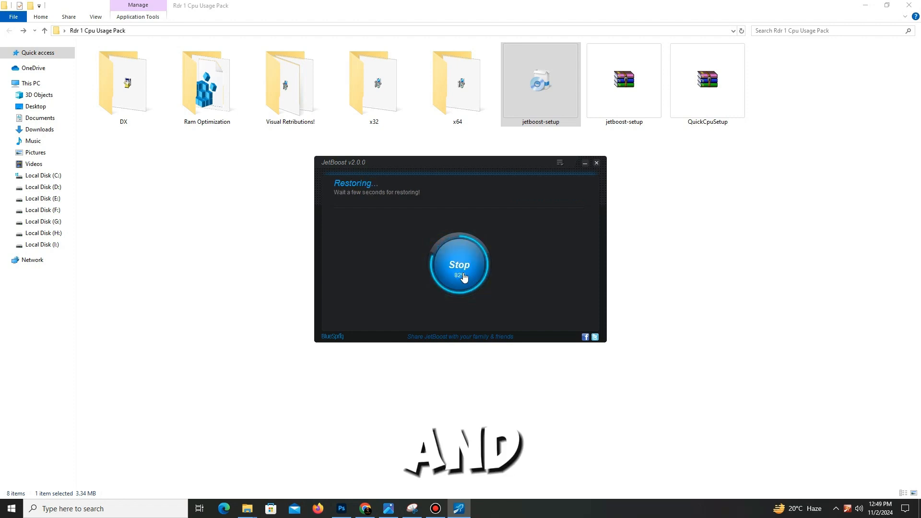
{"action": "left_click", "coordinate": [458, 263]}
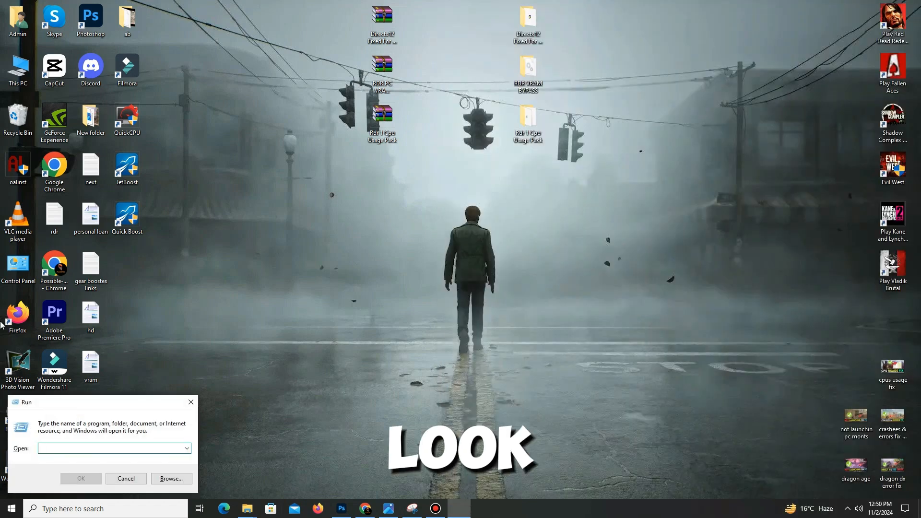
Step: Run PREFETCH and grant permission to enter the Prefetch folder
{"action": "left_click", "coordinate": [112, 448]}
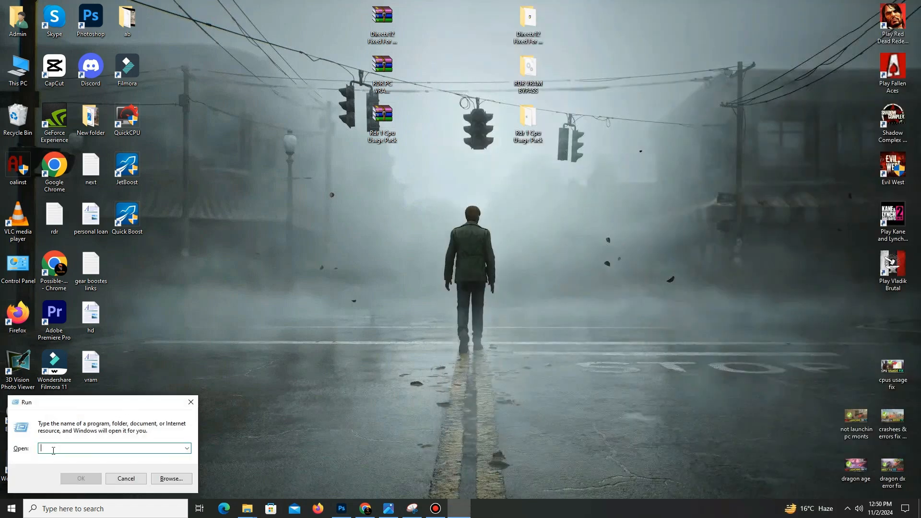
{"action": "type", "text": "PRE"}
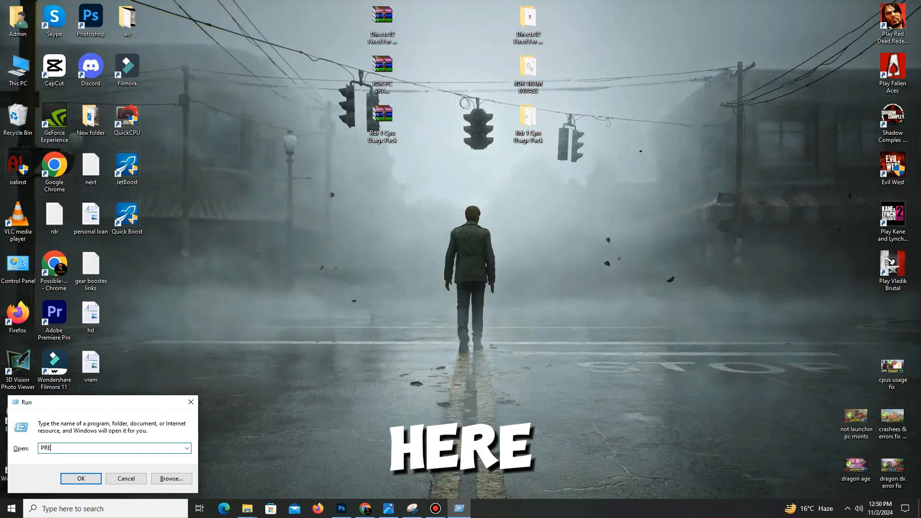
{"action": "type", "text": "FETCH"}
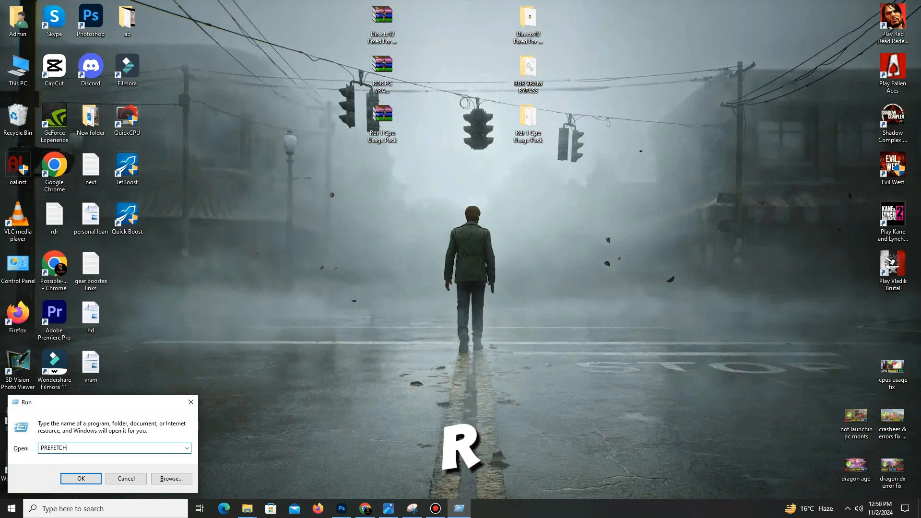
{"action": "left_click", "coordinate": [81, 477]}
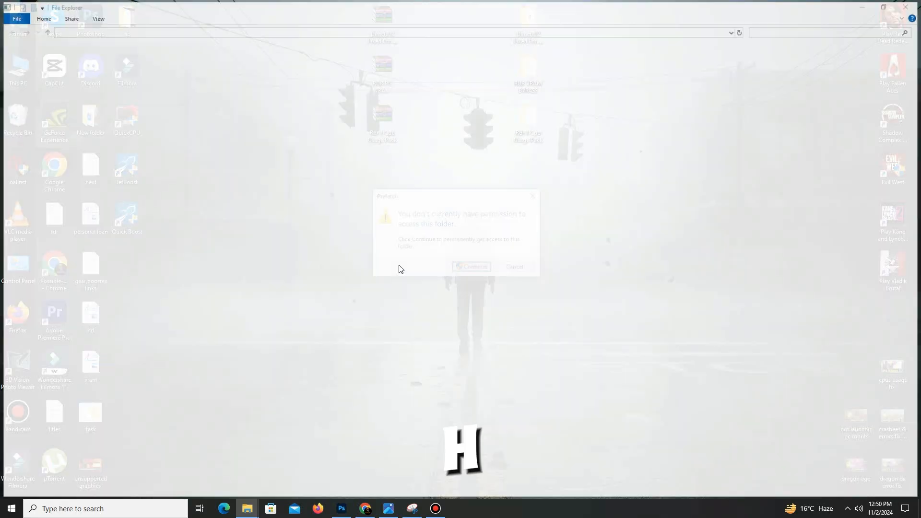
{"action": "left_click", "coordinate": [471, 267]}
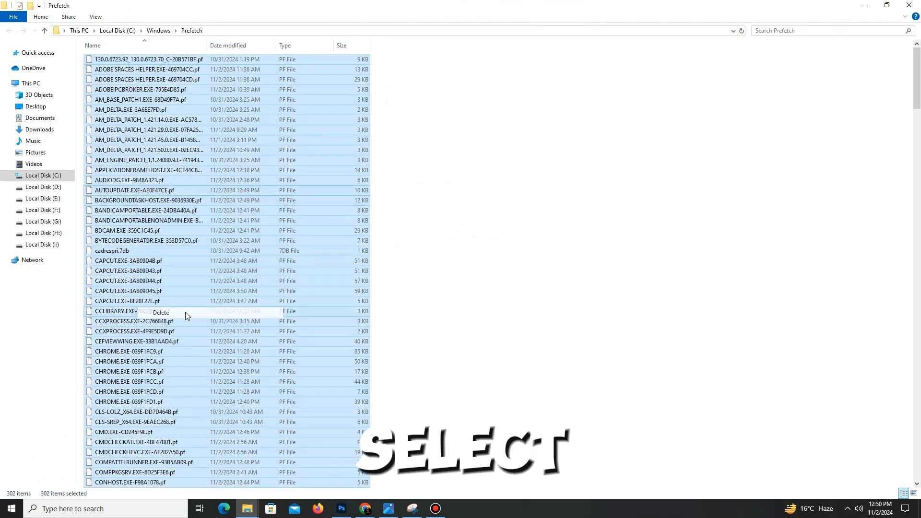
Step: Delete all Prefetch files, skipping every file still in use
{"action": "left_click", "coordinate": [160, 312]}
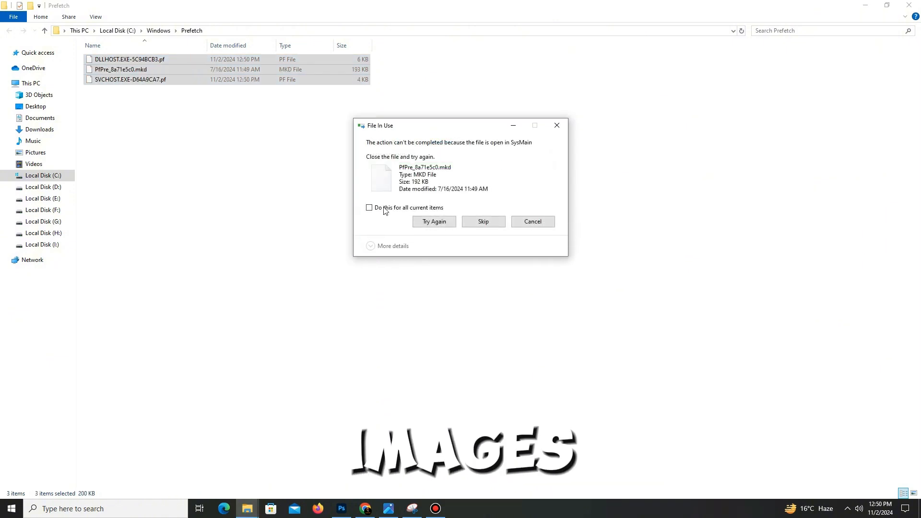
{"action": "left_click", "coordinate": [369, 207]}
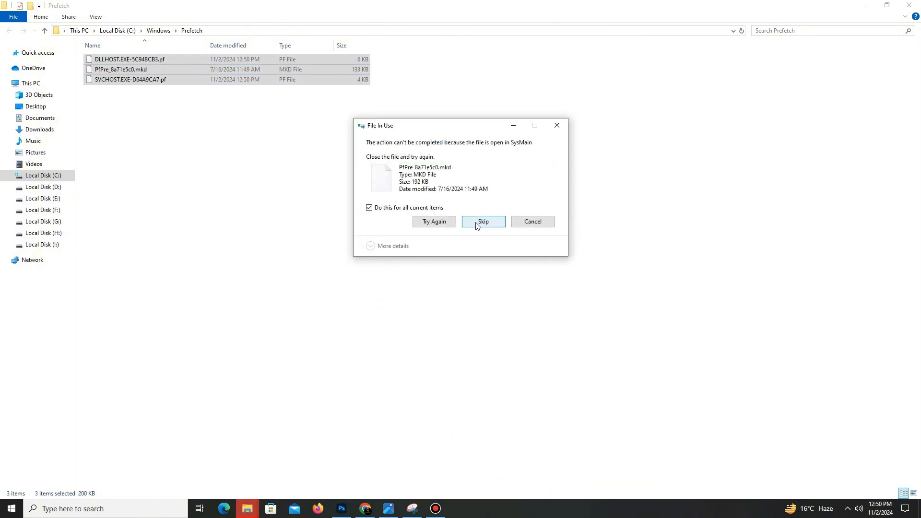
{"action": "left_click", "coordinate": [482, 221]}
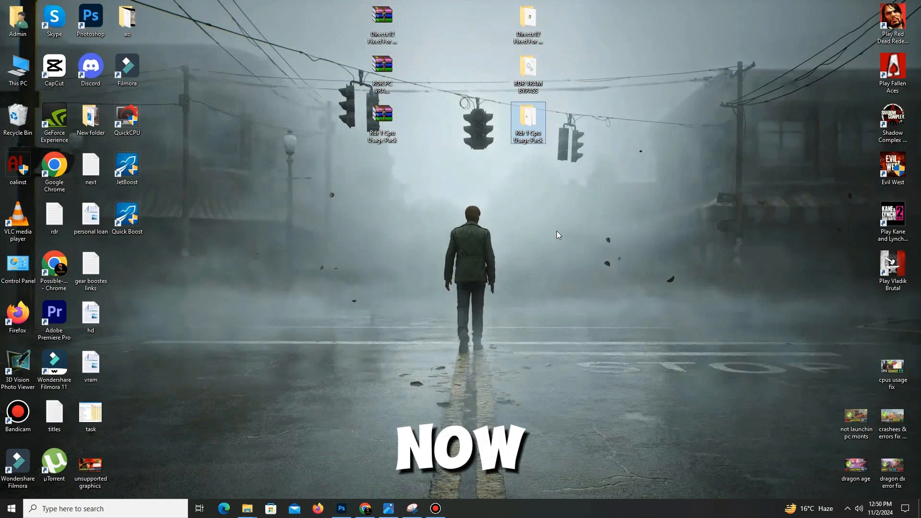
Step: Run %TEMP from the Run box to reach the user's Temp folder
{"action": "key", "text": "Win+r"}
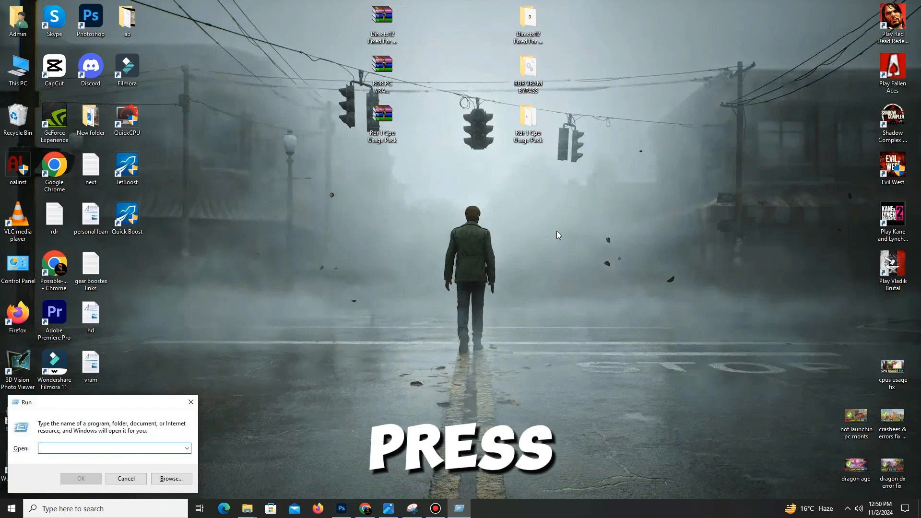
{"action": "type", "text": "%"}
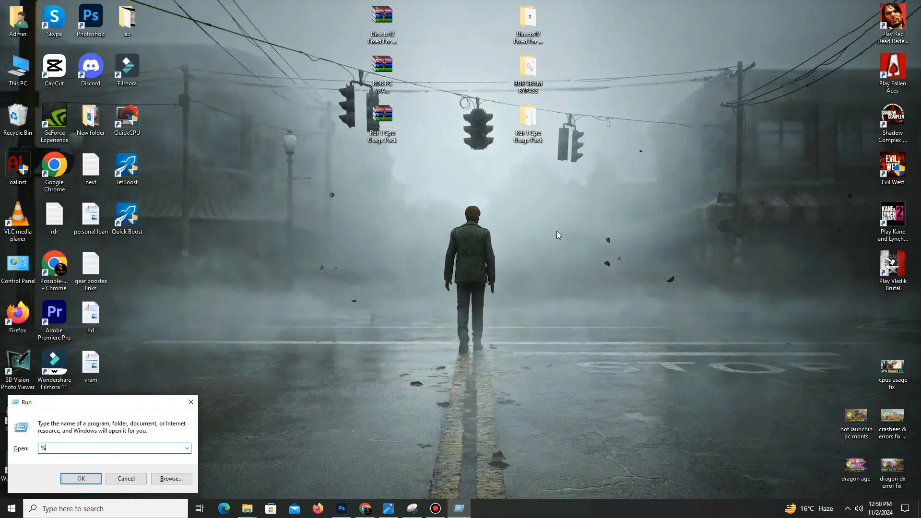
{"action": "type", "text": "T"}
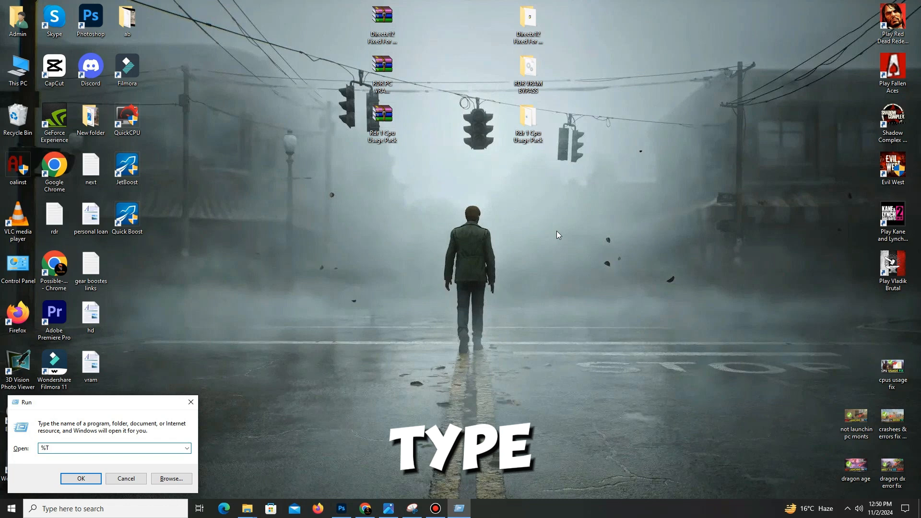
{"action": "type", "text": "EM"}
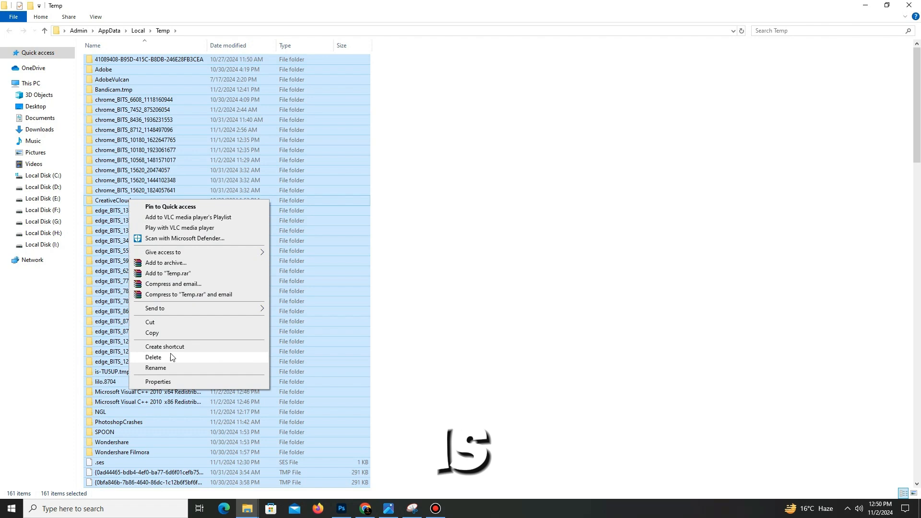
Step: Delete all Temp items, skipping the 36 still in use
{"action": "left_click", "coordinate": [153, 357]}
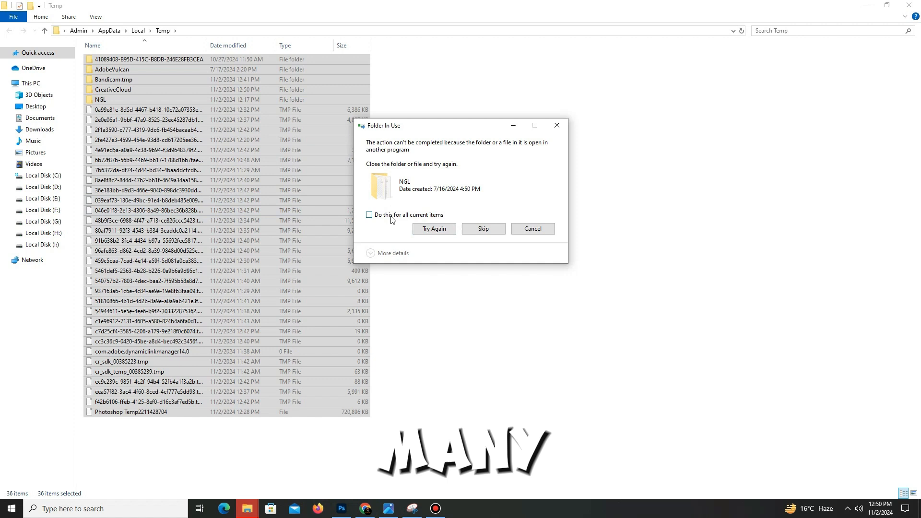
{"action": "left_click", "coordinate": [369, 214]}
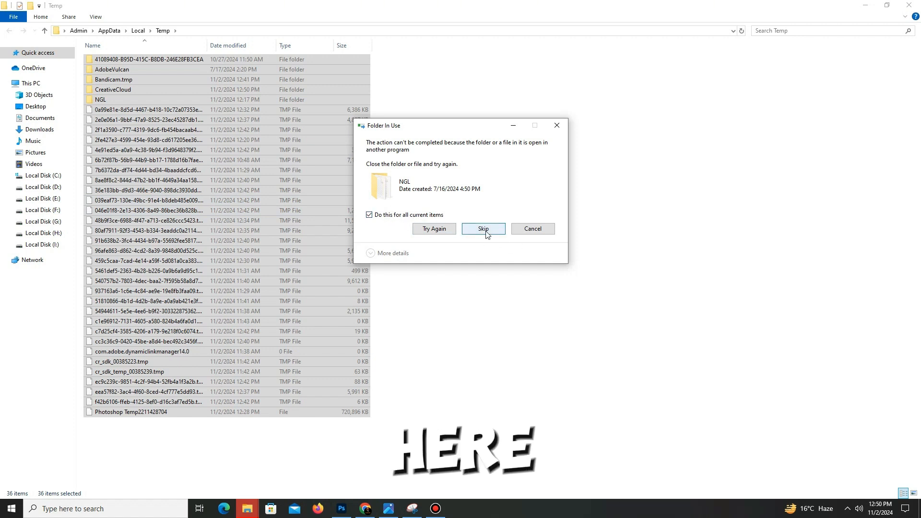
{"action": "left_click", "coordinate": [483, 228]}
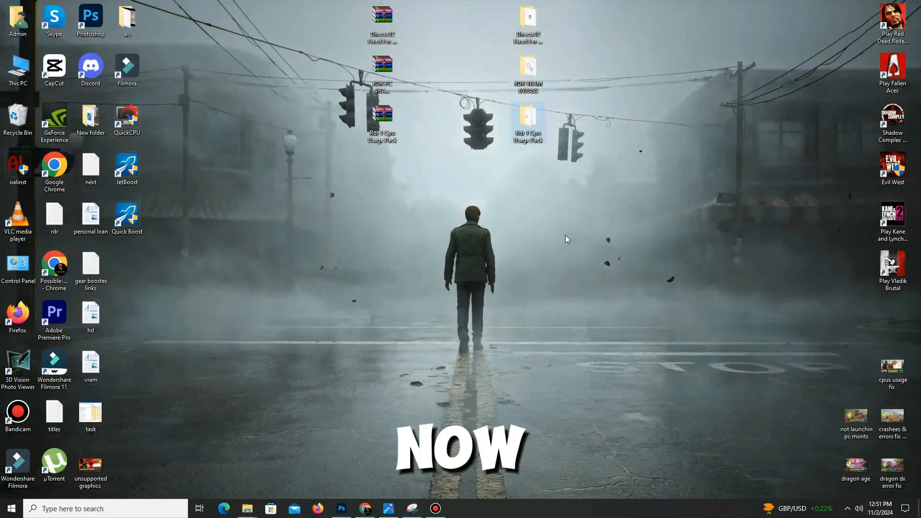
{"action": "mouse_move", "coordinate": [435, 239]}
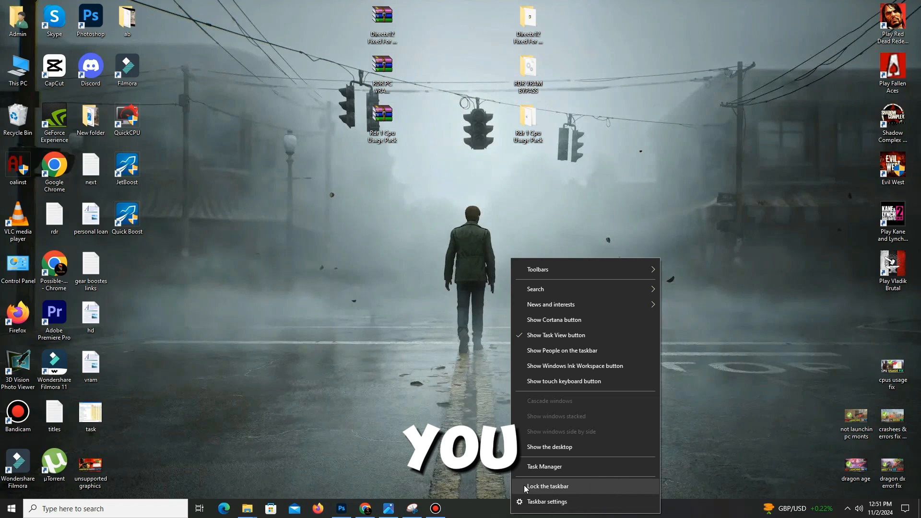
{"action": "left_click", "coordinate": [544, 466]}
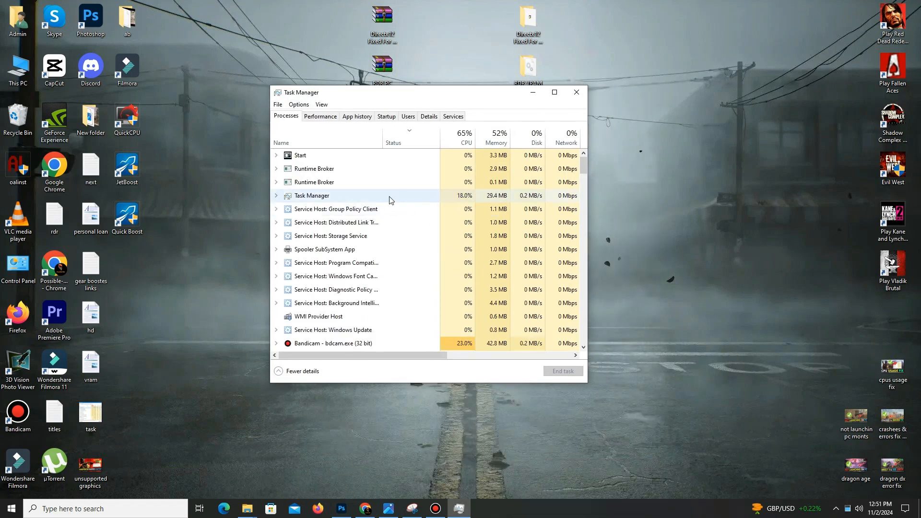
{"action": "mouse_move", "coordinate": [354, 181]}
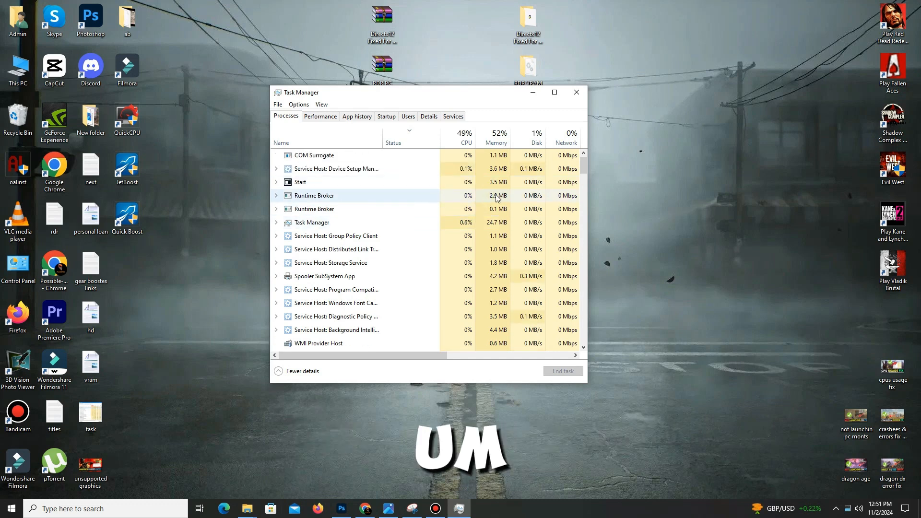
{"action": "scroll", "scroll_direction": "down", "scroll_amount": 3}
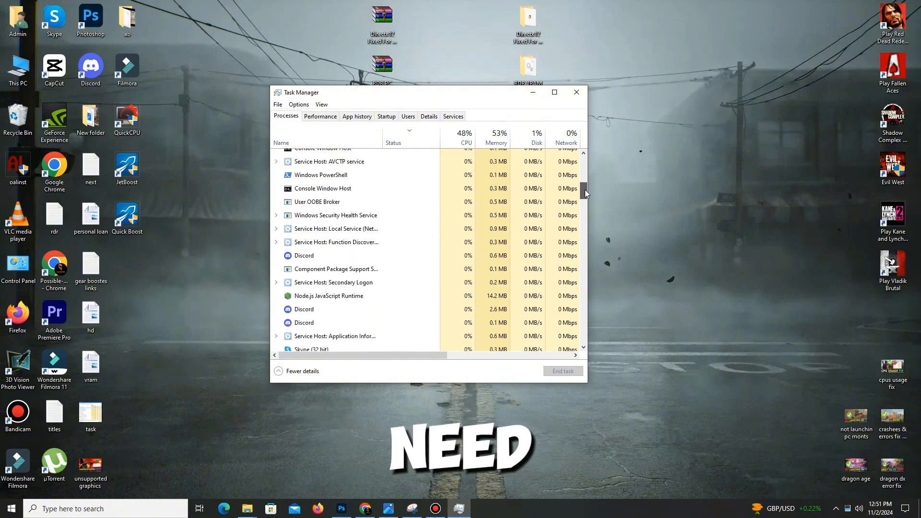
{"action": "scroll", "scroll_direction": "up", "scroll_amount": 3}
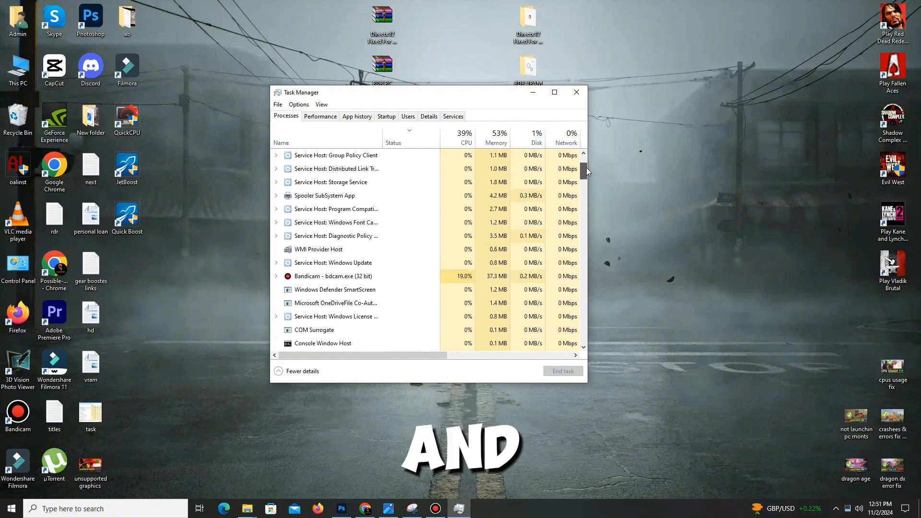
{"action": "scroll", "scroll_direction": "up", "scroll_amount": 3}
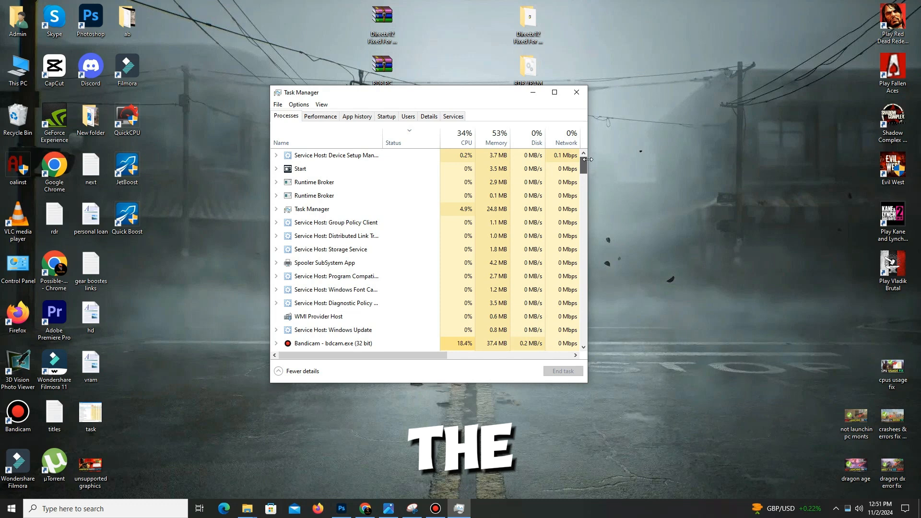
{"action": "right_click", "coordinate": [314, 182]}
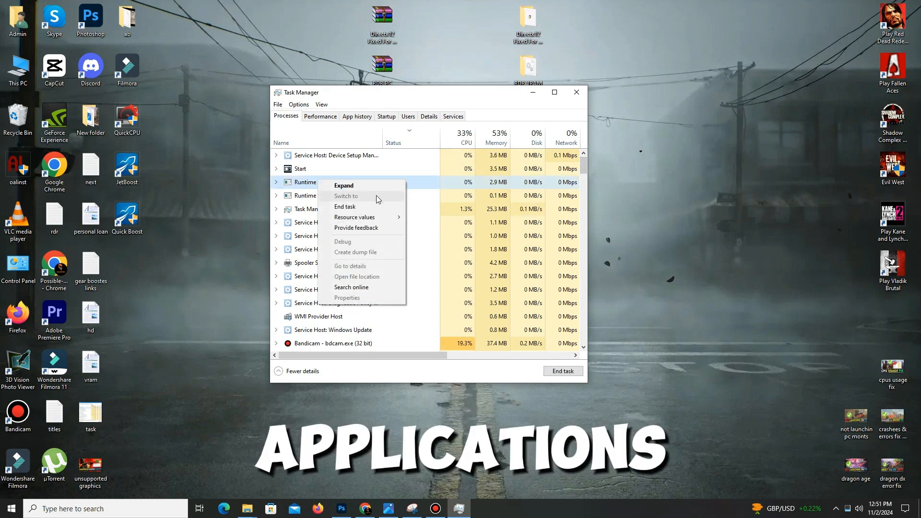
{"action": "mouse_move", "coordinate": [362, 207]}
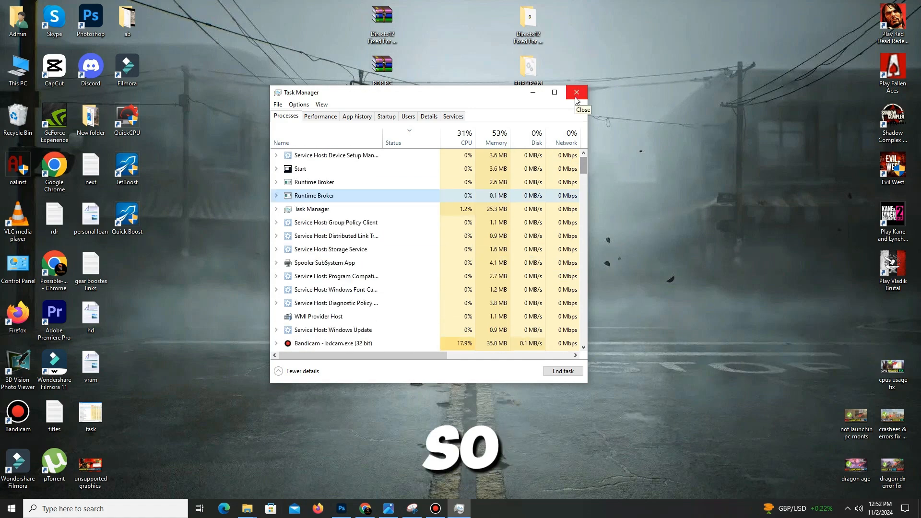
{"action": "left_click", "coordinate": [576, 92]}
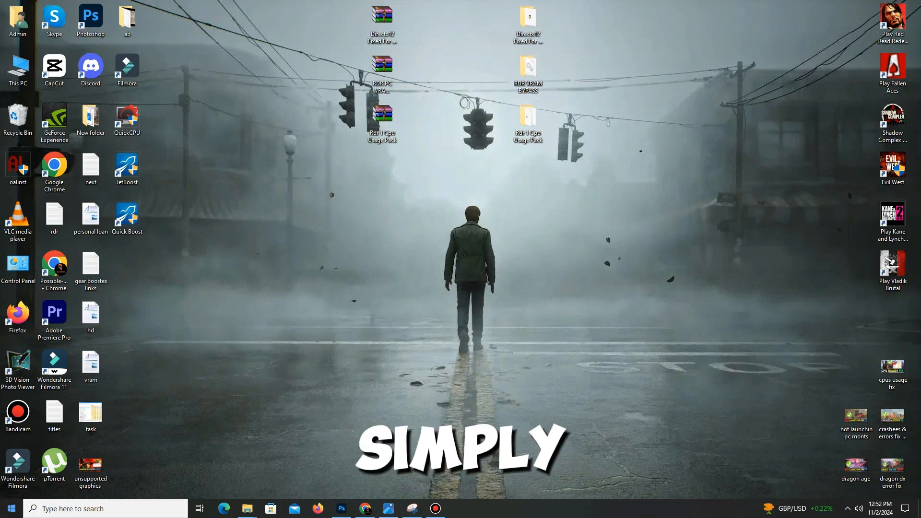
{"action": "left_click", "coordinate": [10, 508]}
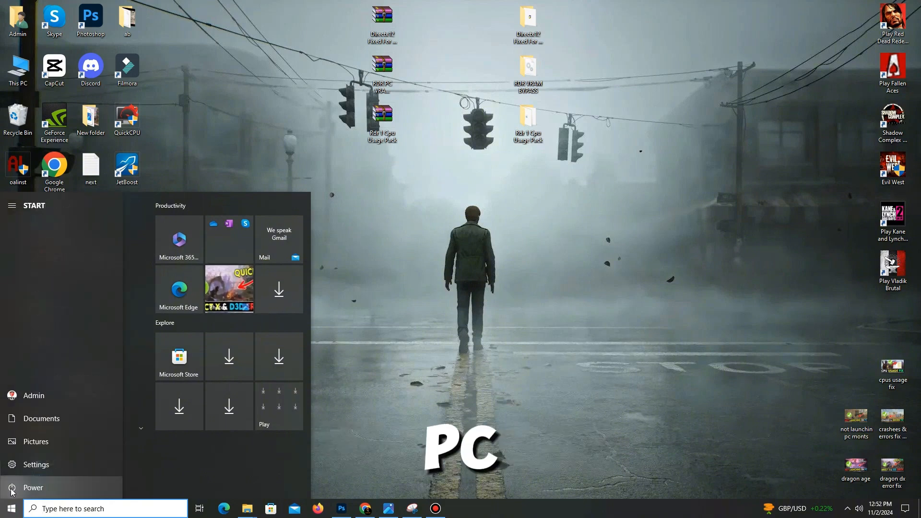
{"action": "left_click", "coordinate": [33, 487]}
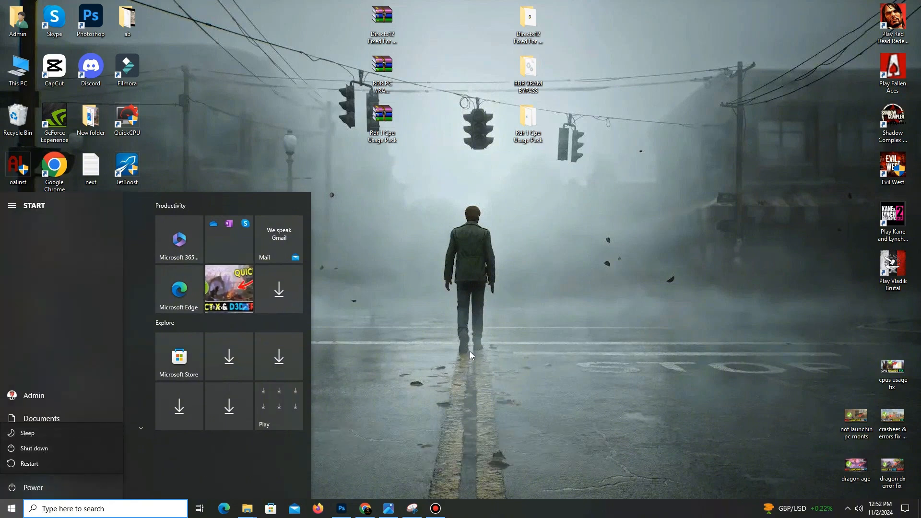
{"action": "left_click", "coordinate": [470, 355]}
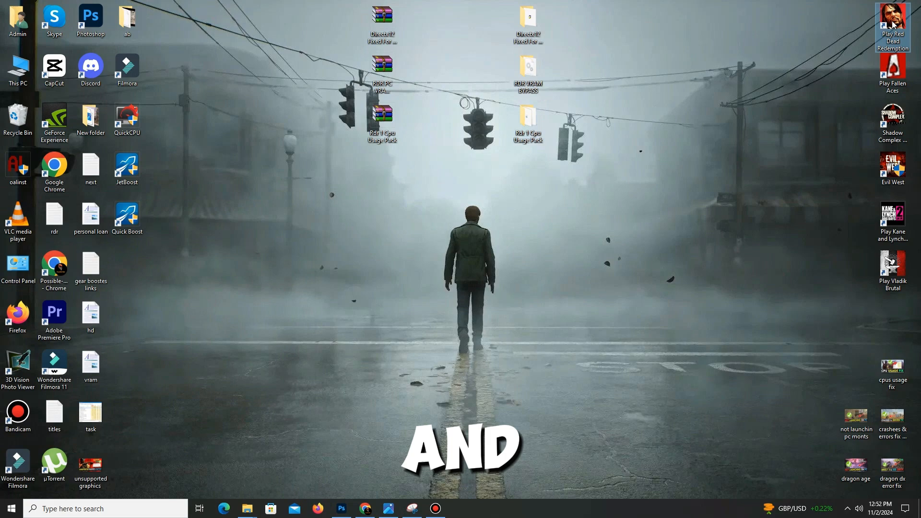
{"action": "right_click", "coordinate": [891, 20]}
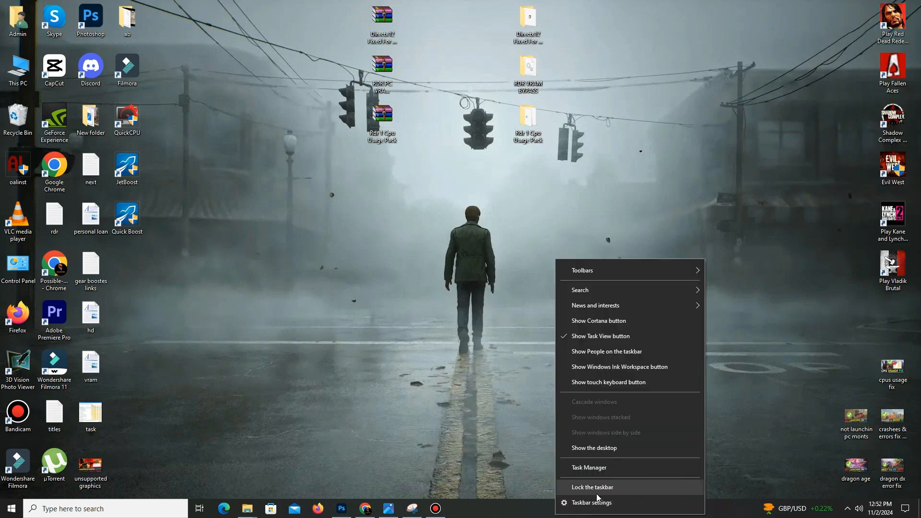
{"action": "mouse_move", "coordinate": [591, 502]}
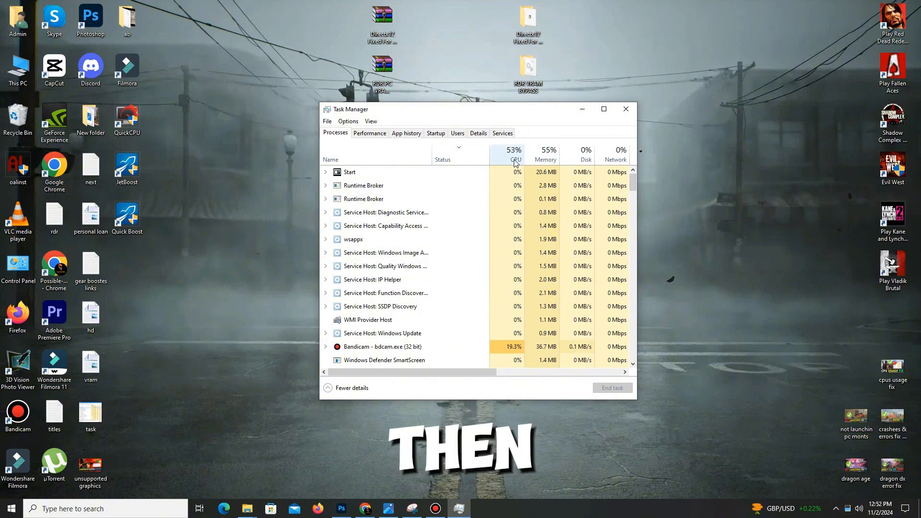
{"action": "mouse_move", "coordinate": [514, 159]}
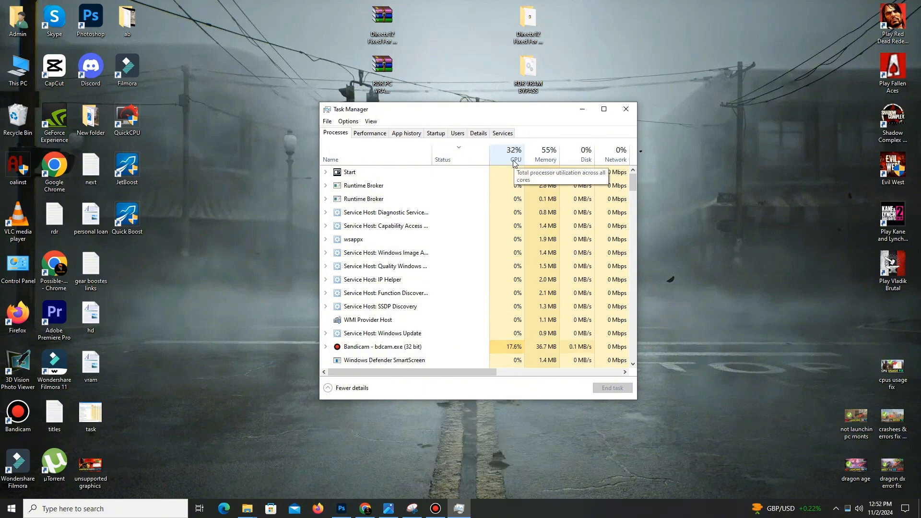